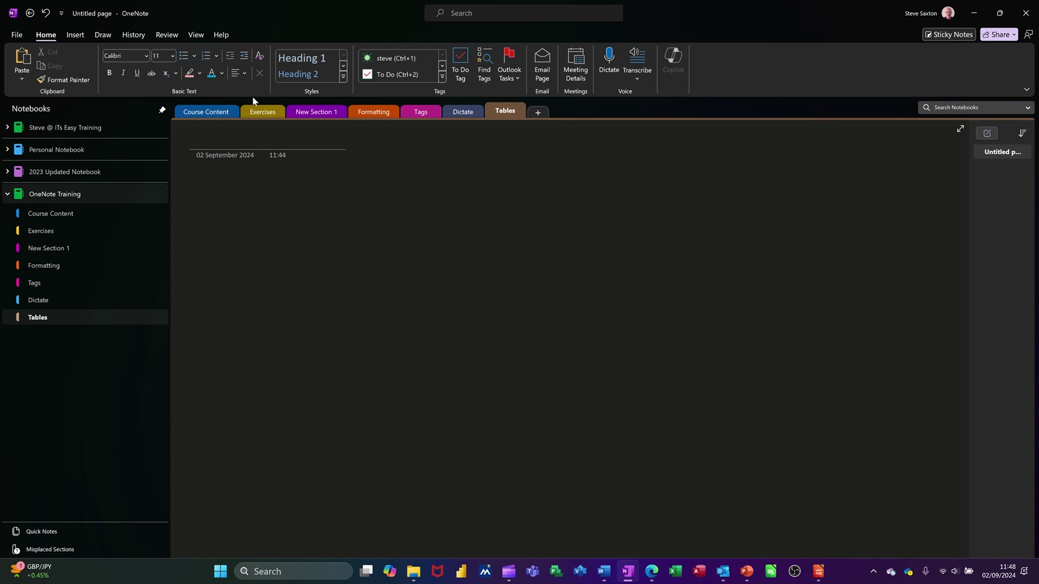
# Step: Bring up the Insert ribbon's table size picker on the Tables page
pyautogui.click(75, 35)
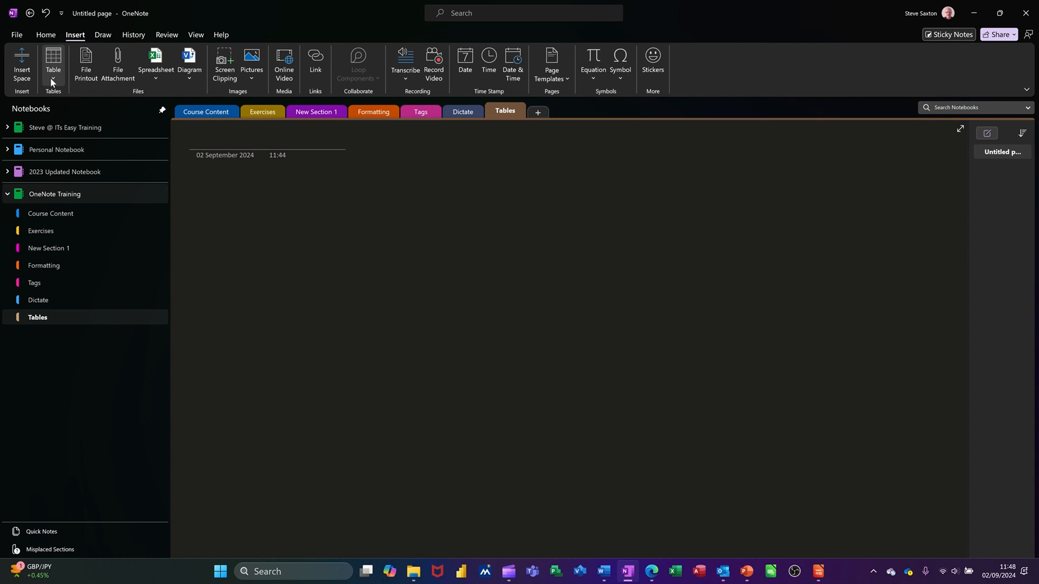
pyautogui.click(53, 66)
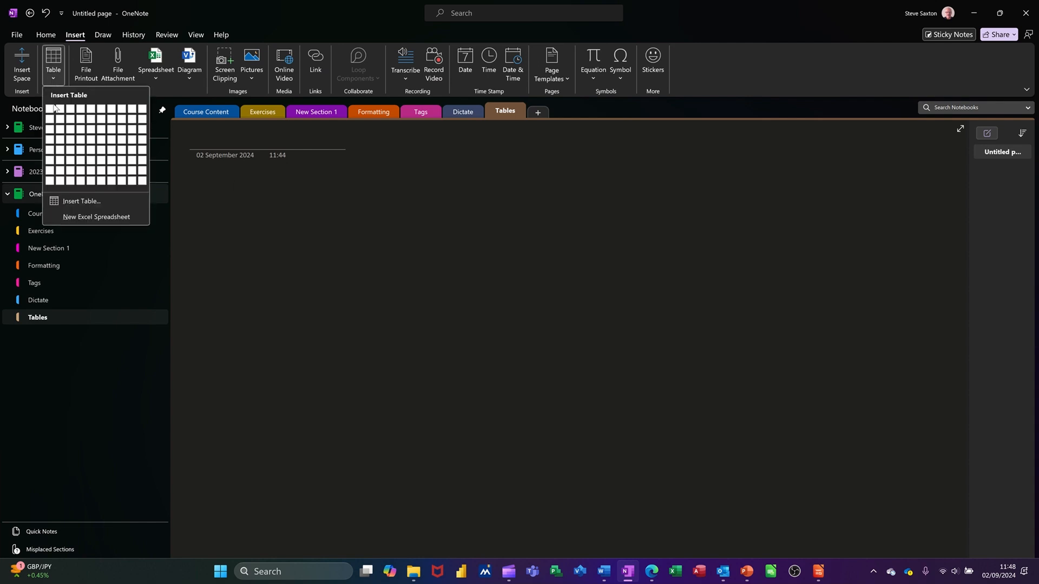
pyautogui.moveTo(93, 139)
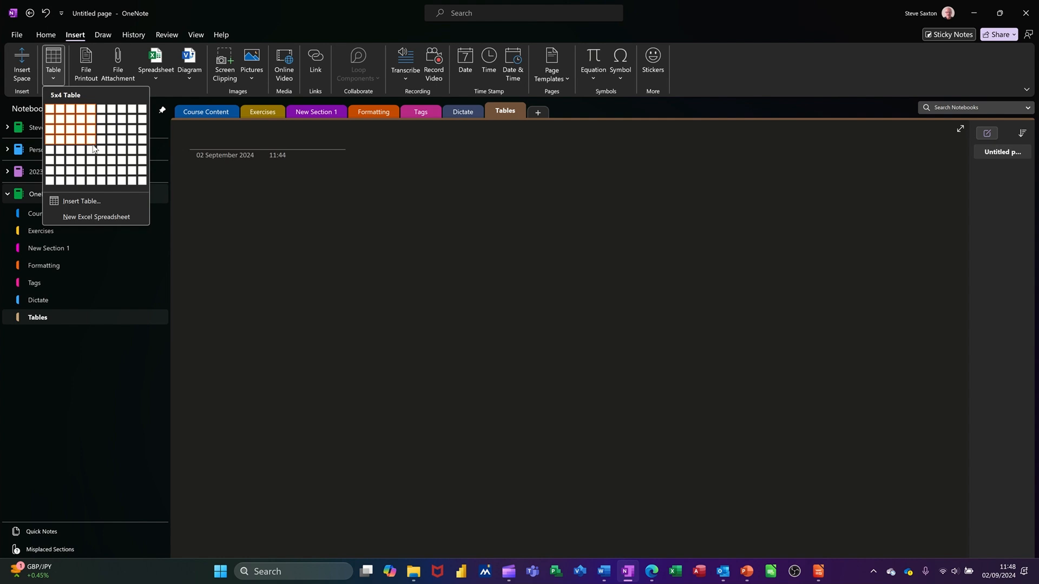
pyautogui.moveTo(100, 149)
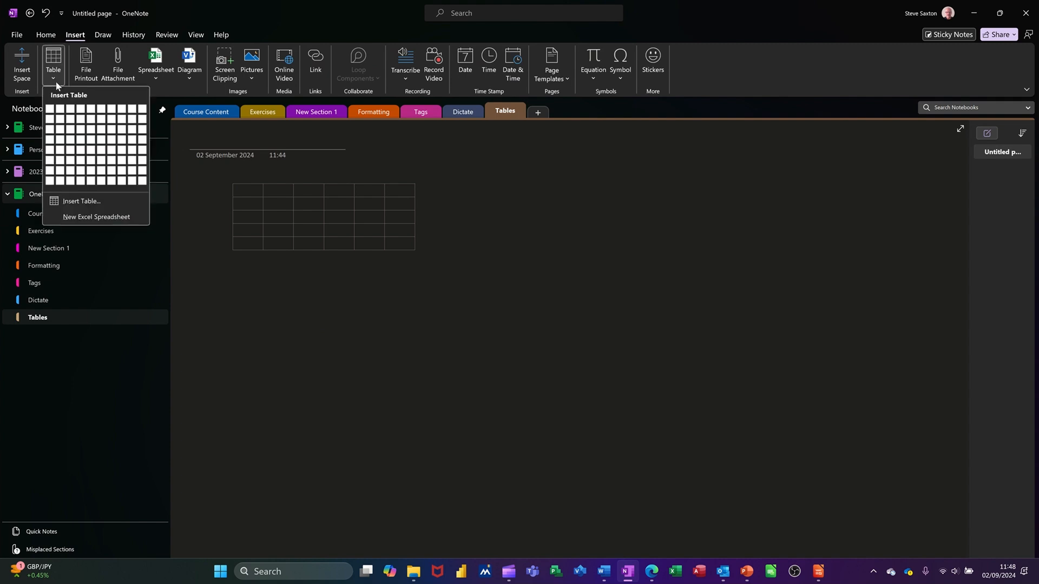
# Step: Insert a second empty table of 4 columns by 4 rows via Insert Table
pyautogui.click(81, 202)
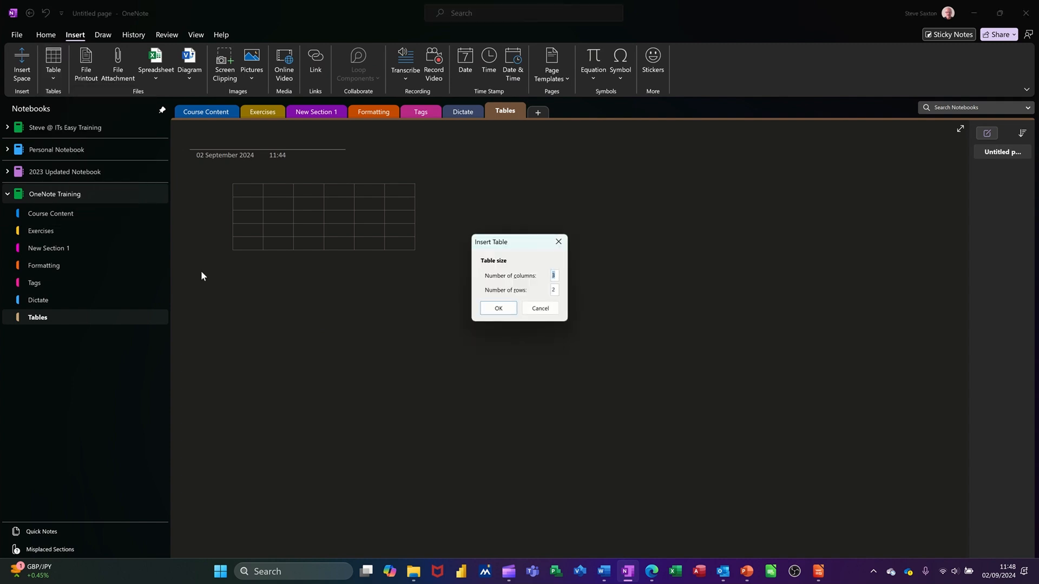
pyautogui.moveTo(528, 357)
pyautogui.write('4')
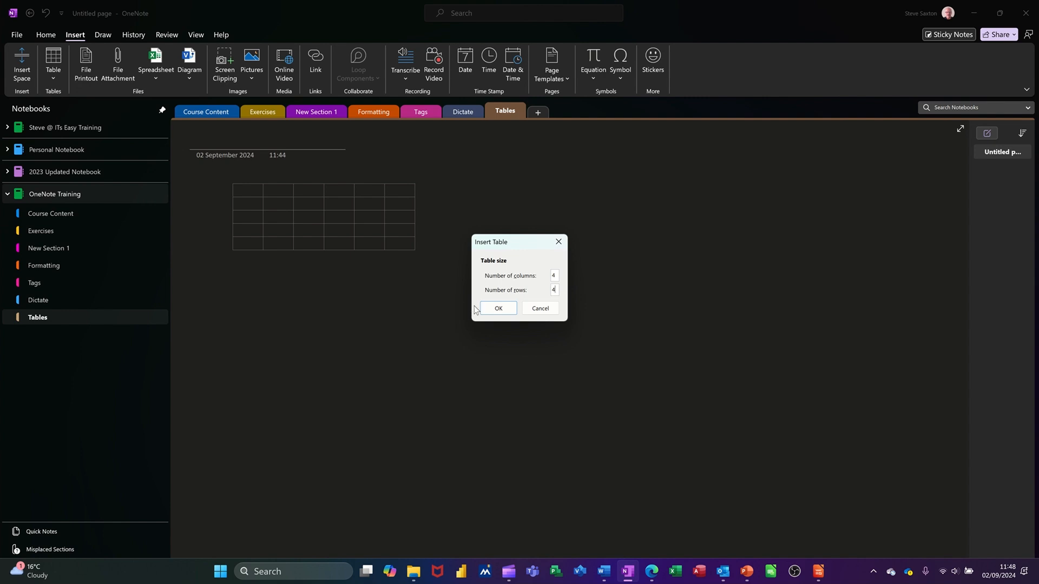
pyautogui.click(498, 309)
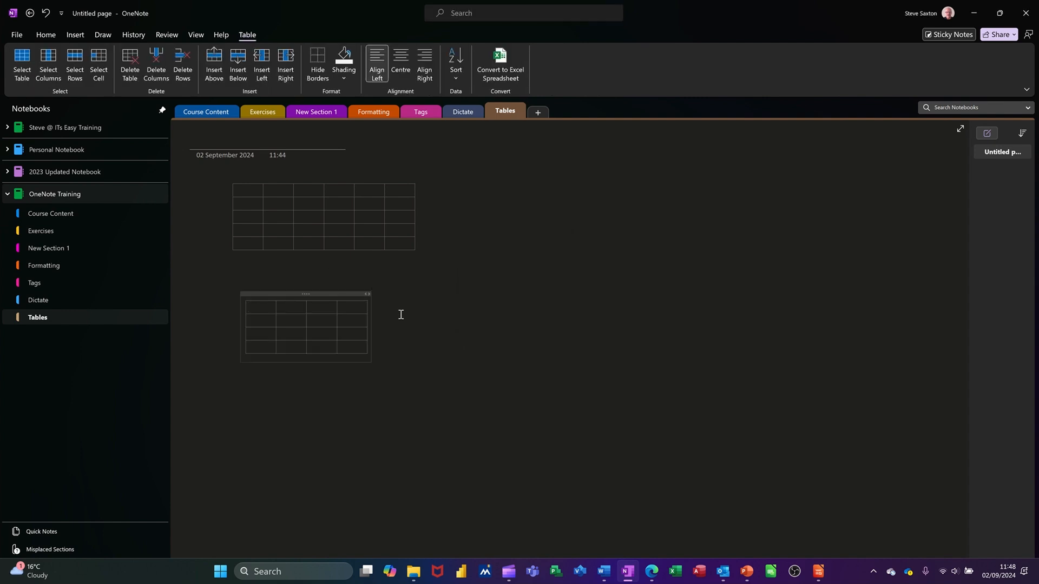
pyautogui.click(306, 237)
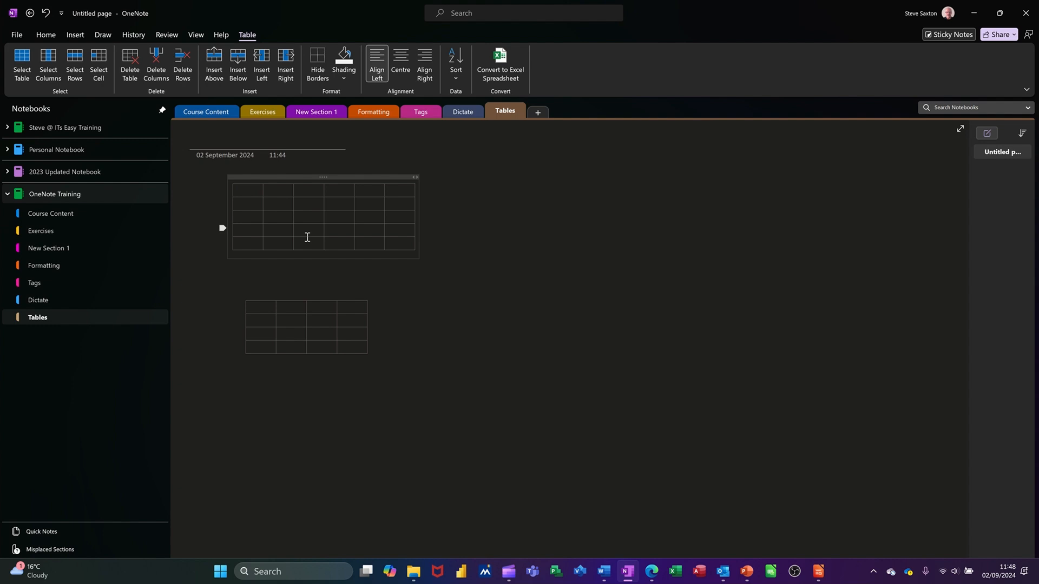
pyautogui.moveTo(230, 33)
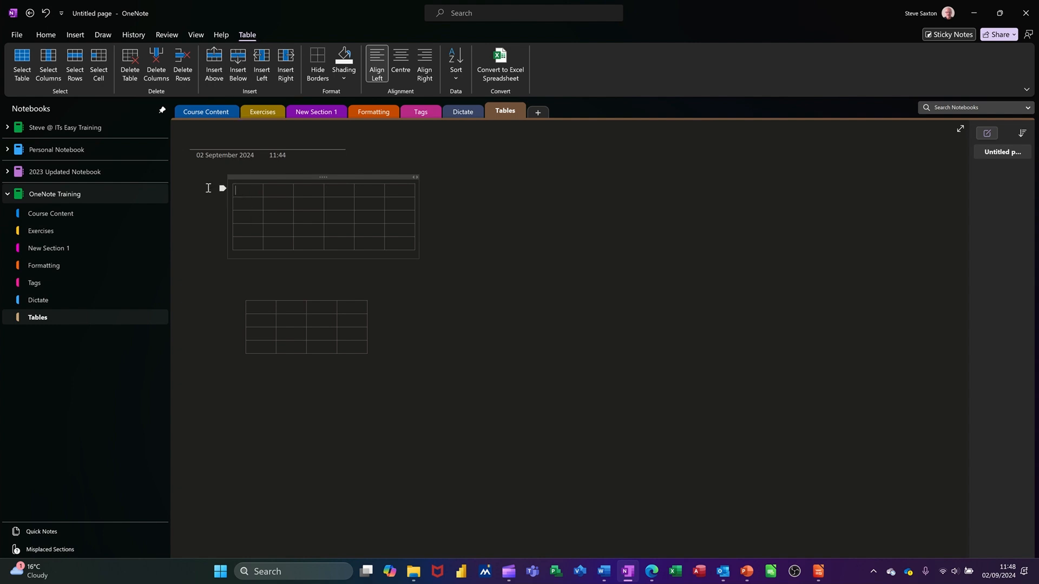
pyautogui.moveTo(22, 63)
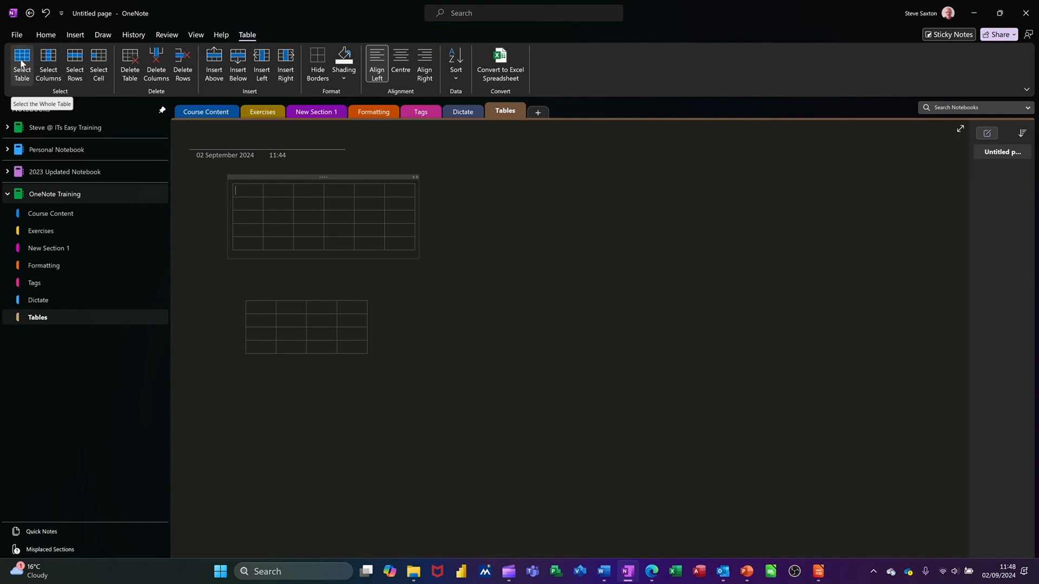
pyautogui.click(21, 65)
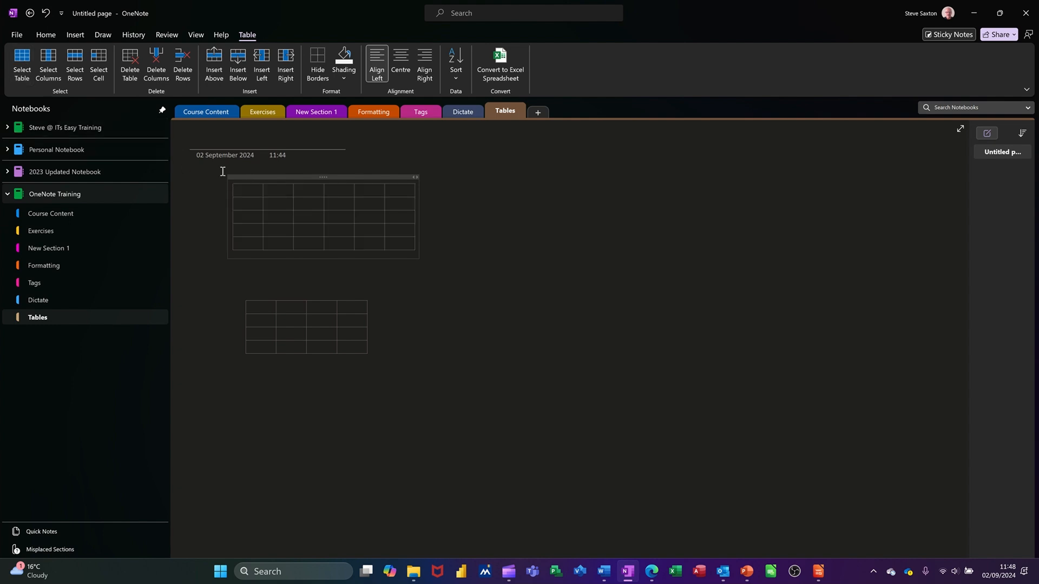
pyautogui.click(47, 64)
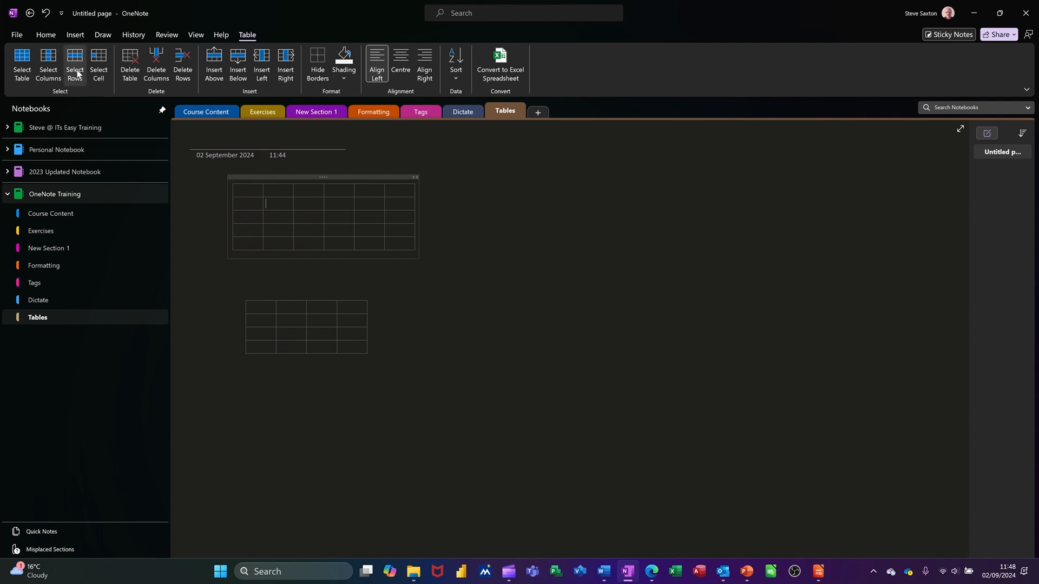
pyautogui.click(75, 63)
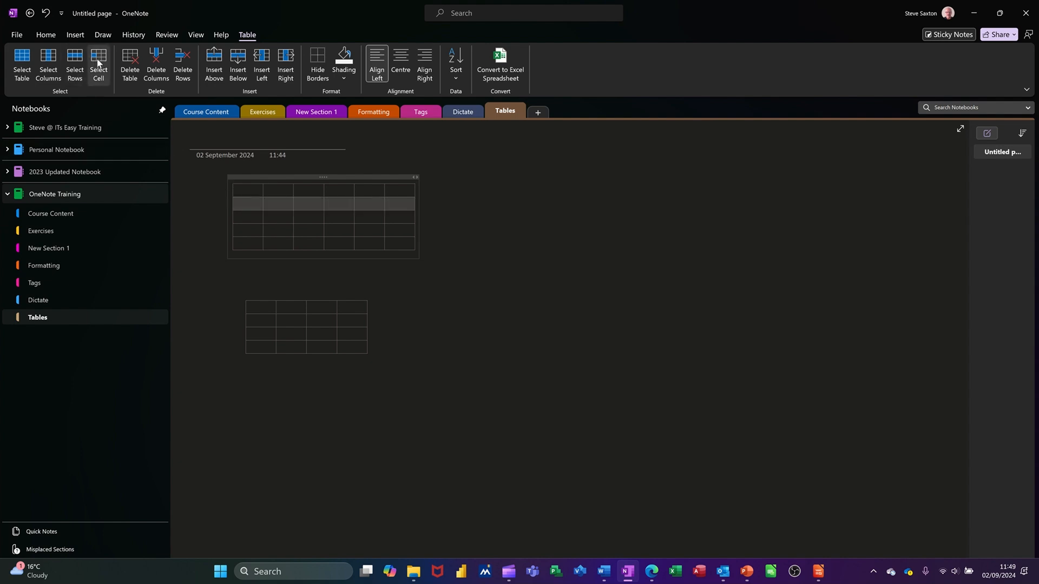
pyautogui.click(281, 223)
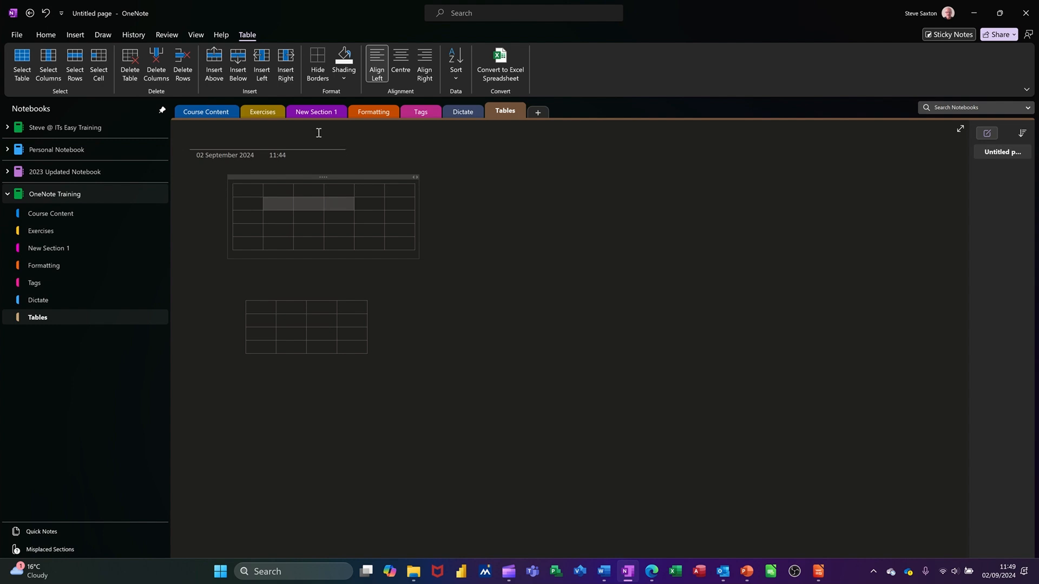
# Step: Shade the three selected cells in the first table's second row blue
pyautogui.click(343, 59)
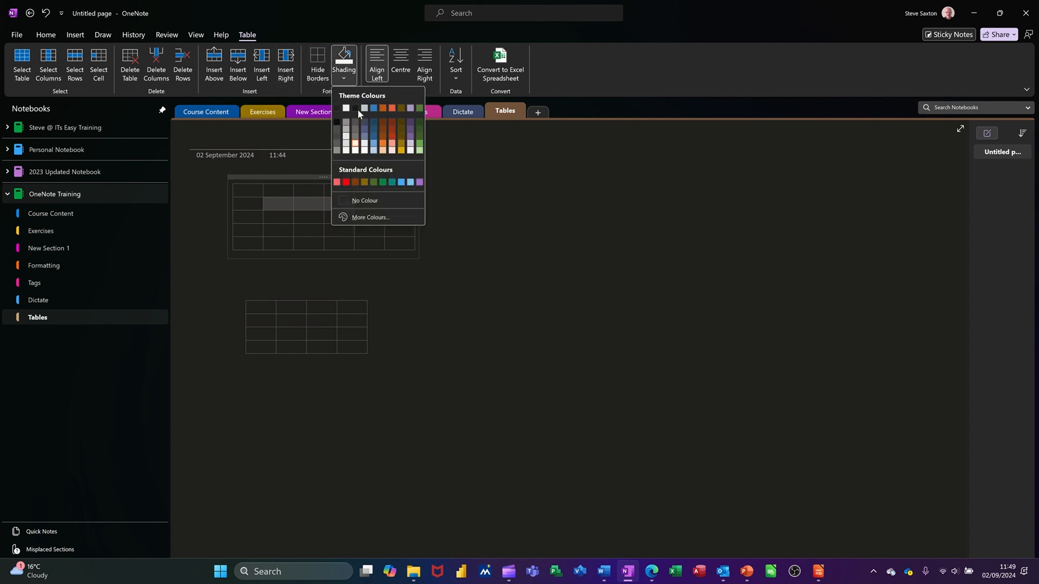
pyautogui.click(372, 109)
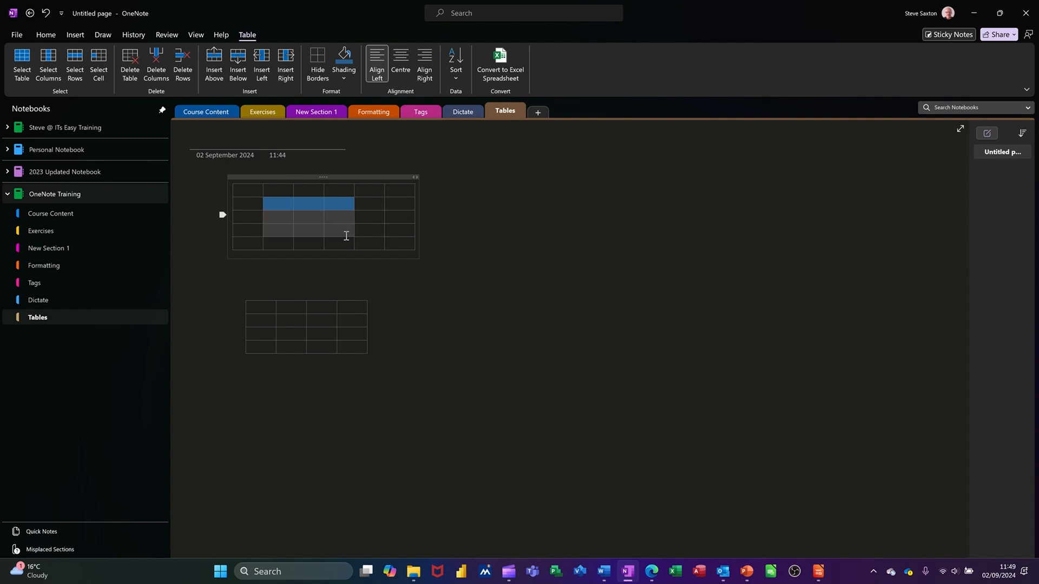
# Step: Toggle Hide Borders on and off, leaving the table gridlines visible
pyautogui.click(317, 63)
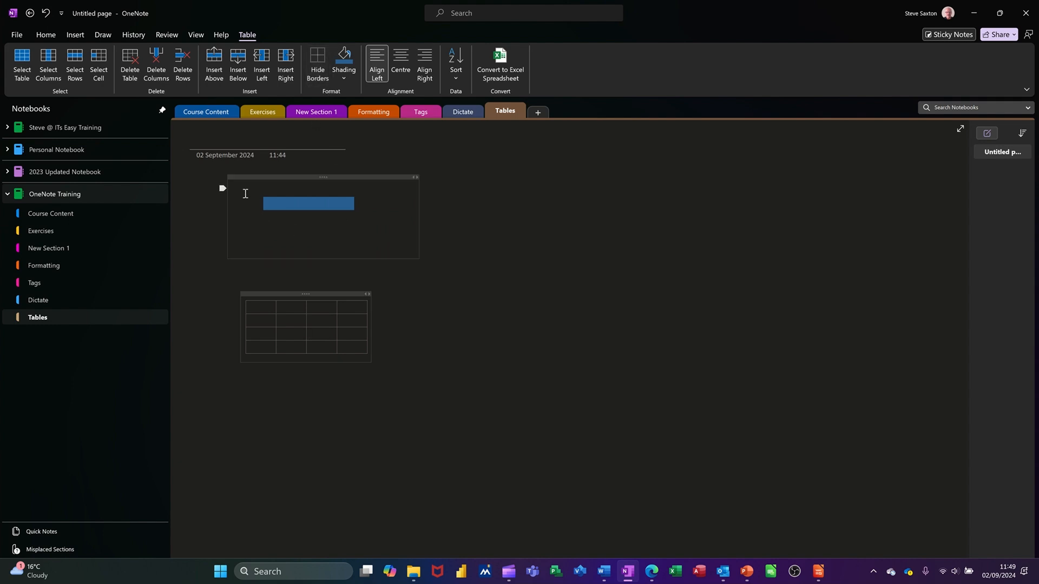
pyautogui.click(317, 63)
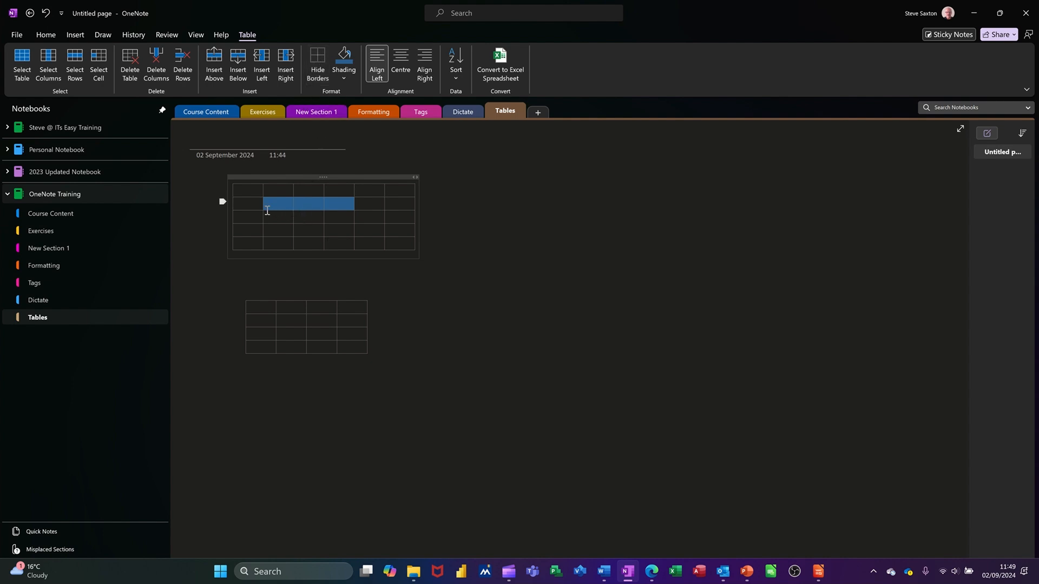
pyautogui.click(317, 64)
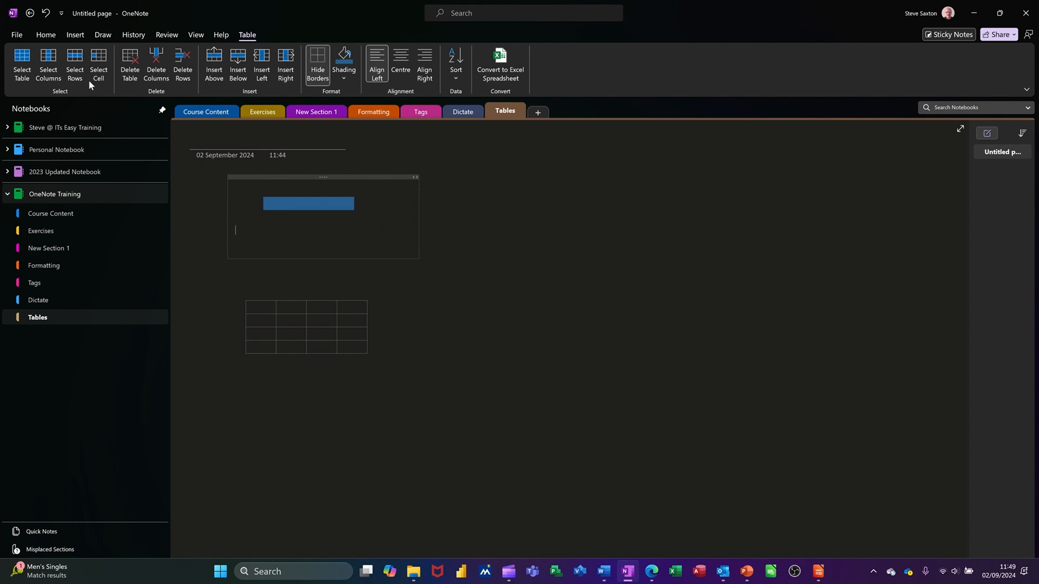
pyautogui.click(247, 228)
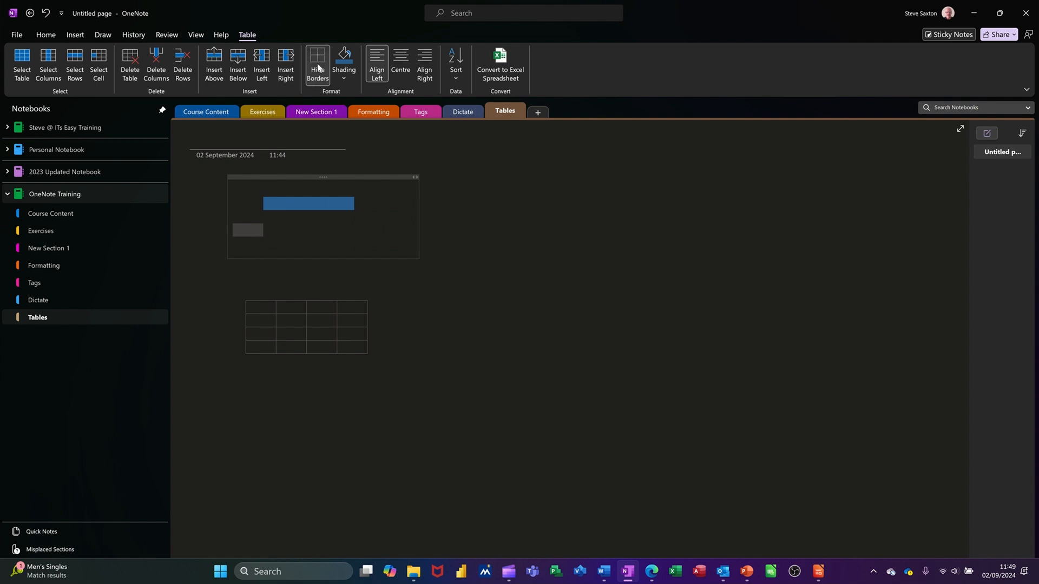
pyautogui.click(317, 63)
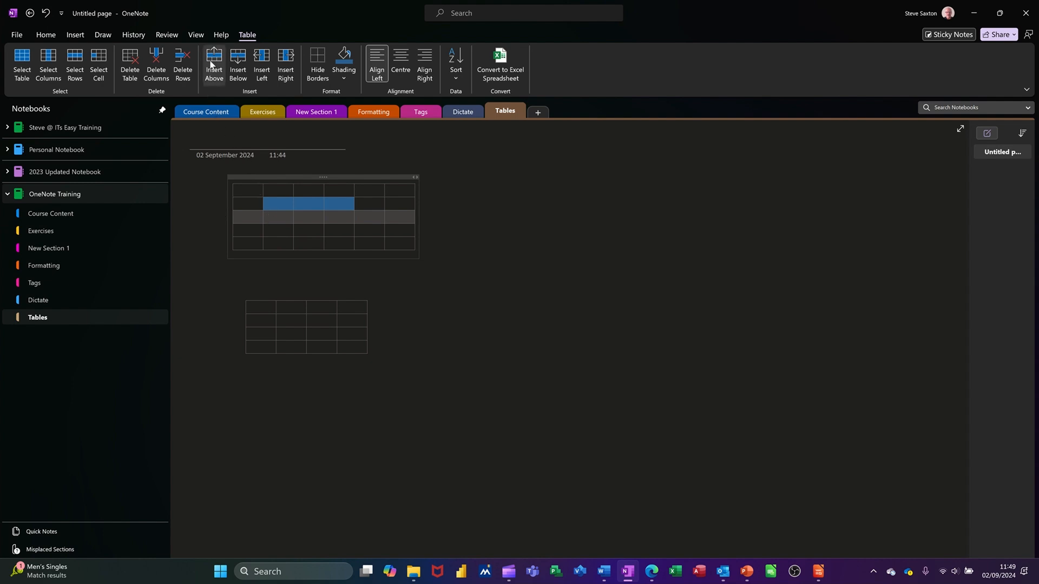
# Step: Add rows above and below and columns left, then delete two columns for a 7x5 table
pyautogui.click(237, 64)
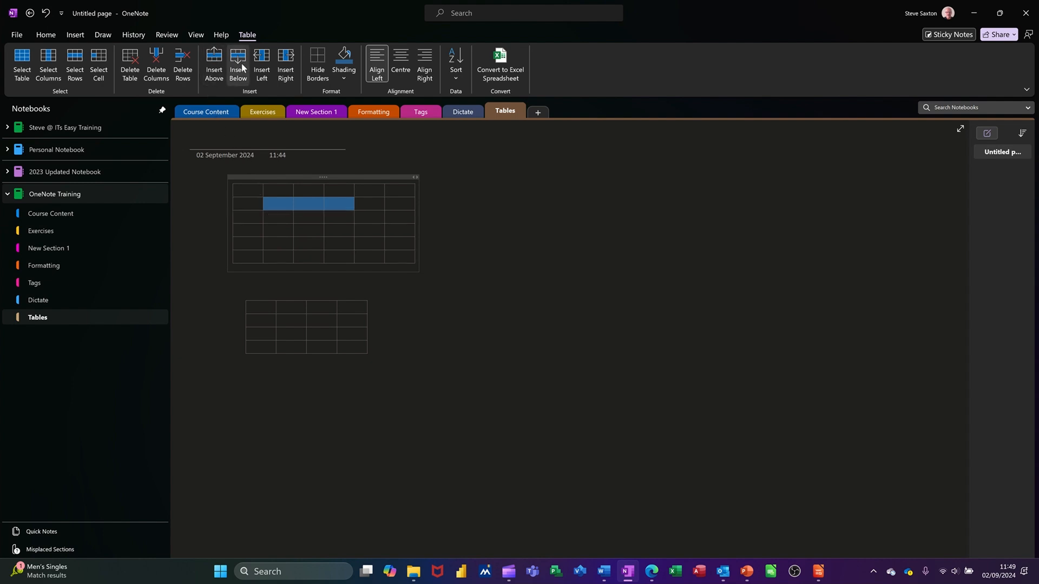
pyautogui.click(237, 64)
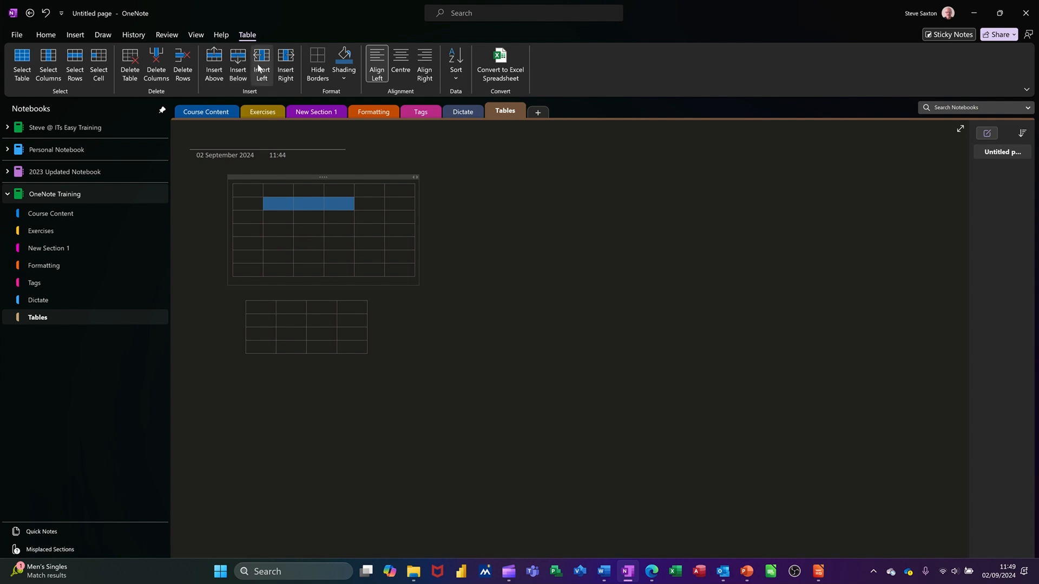
pyautogui.click(285, 64)
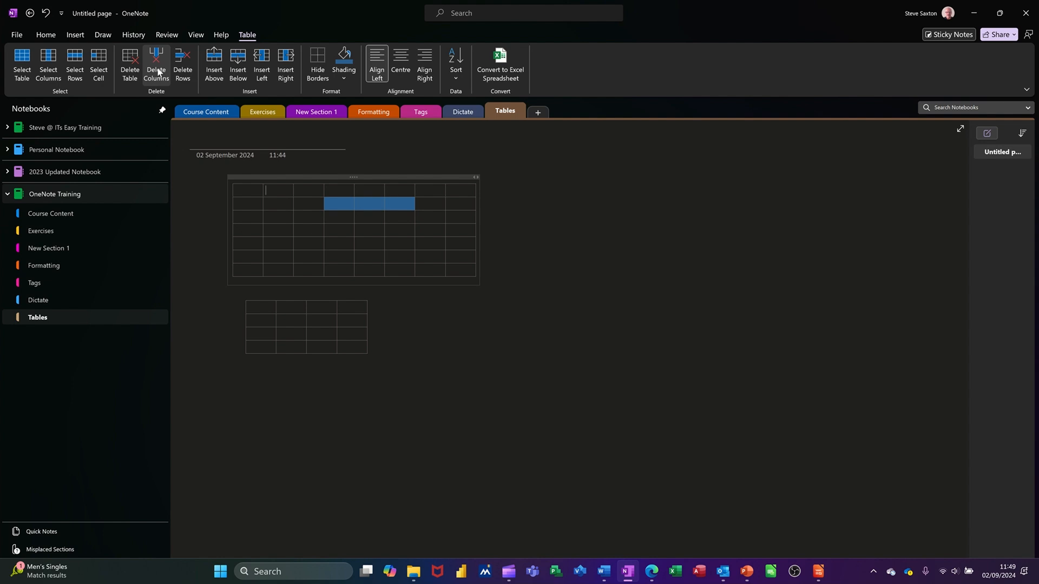
pyautogui.click(156, 62)
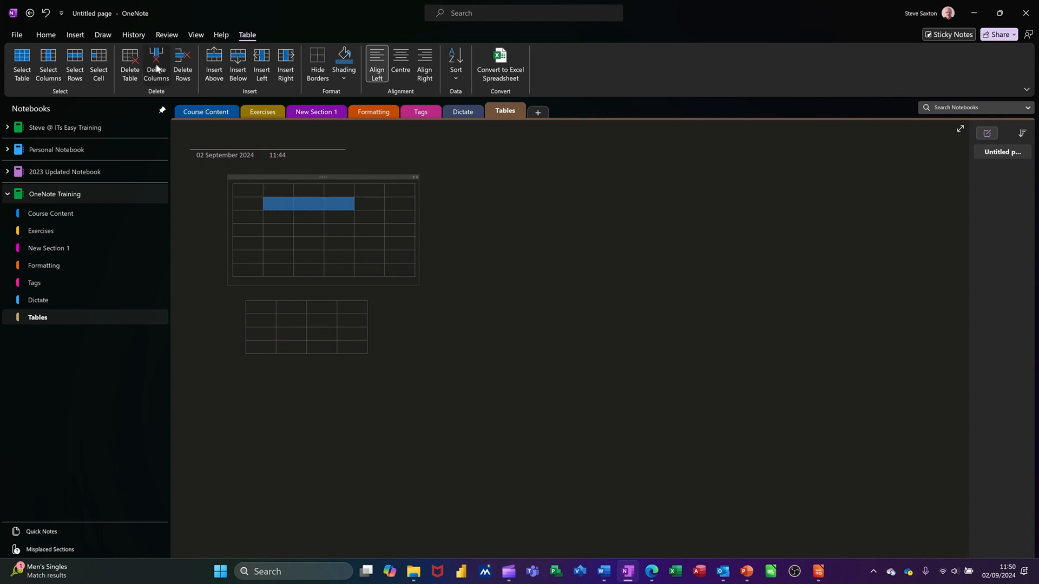
pyautogui.click(156, 64)
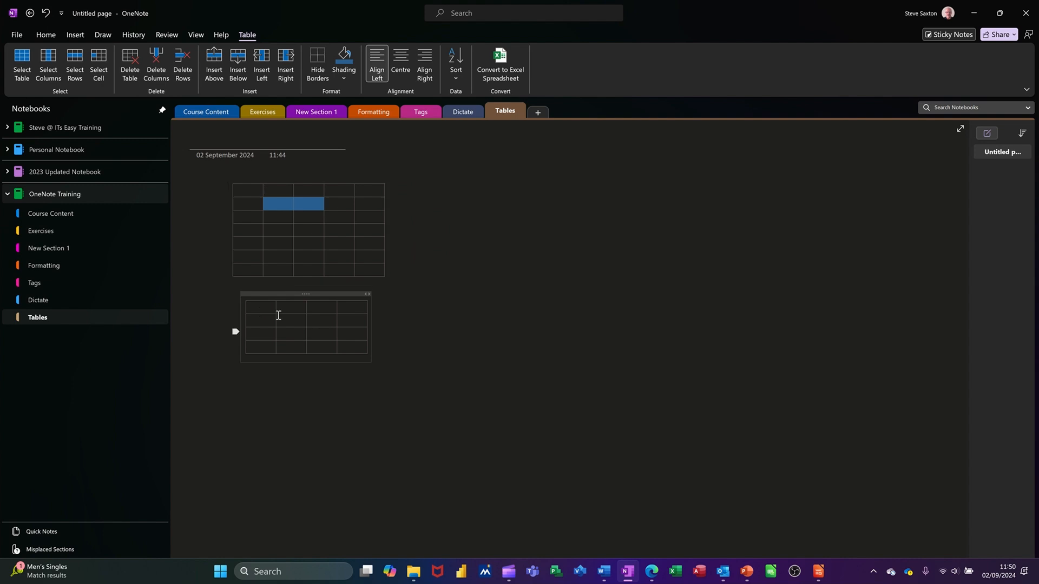
# Step: Fill the second table's first row with 'Steve is ace', 123 and 1
pyautogui.write('st')
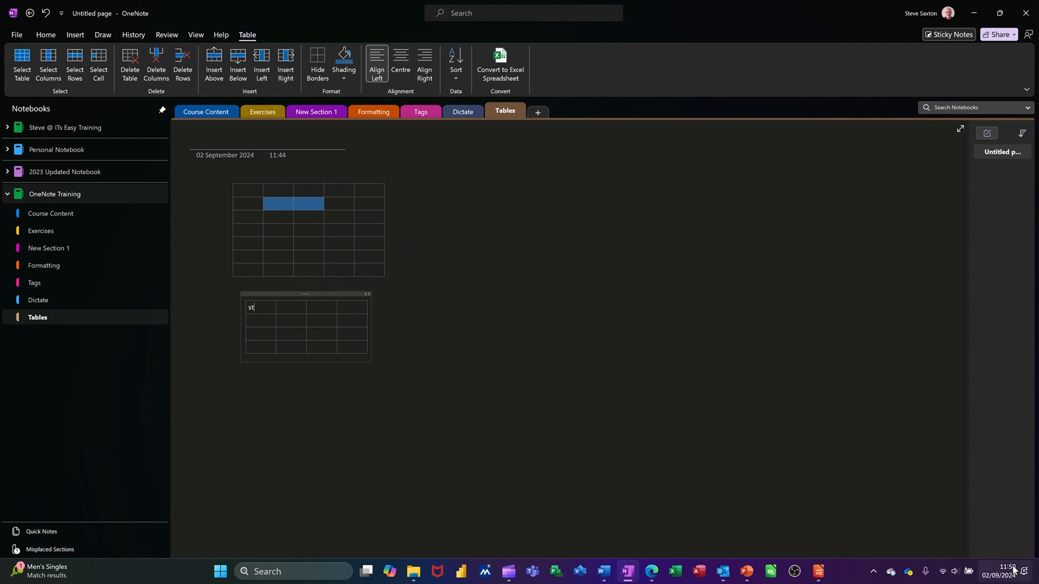
pyautogui.write('eve is a')
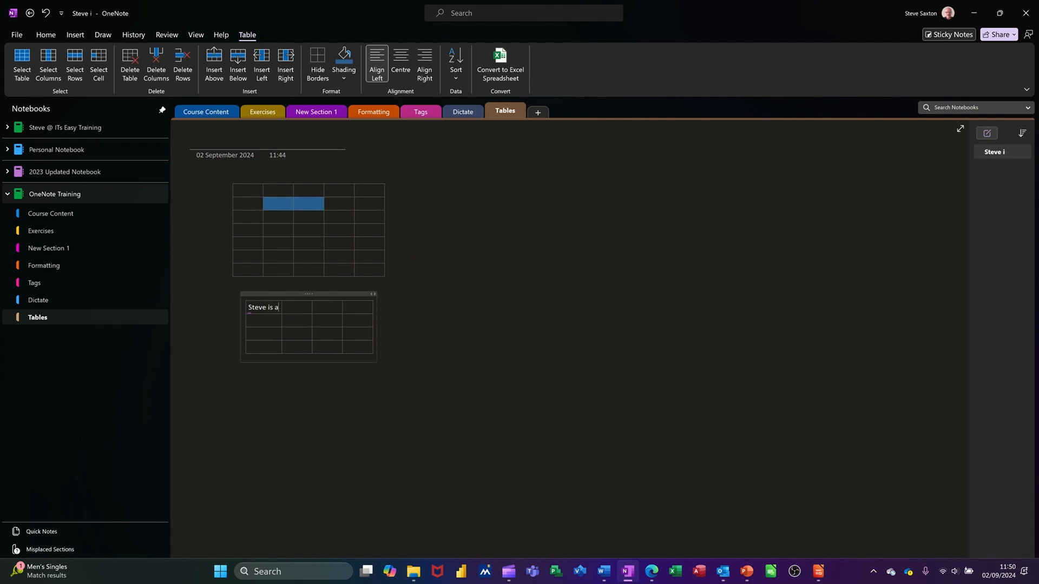
pyautogui.write('ce')
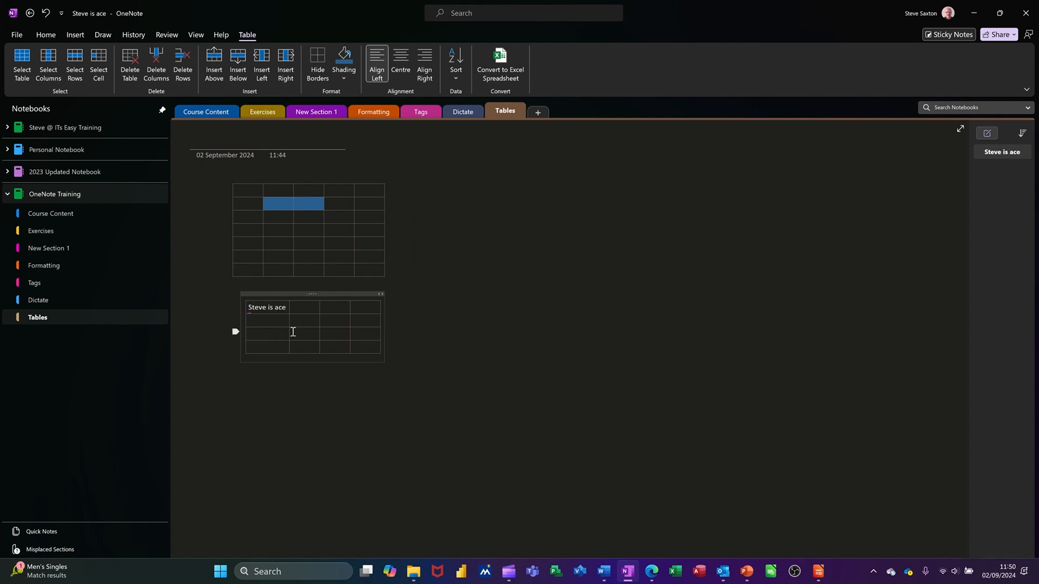
pyautogui.click(291, 318)
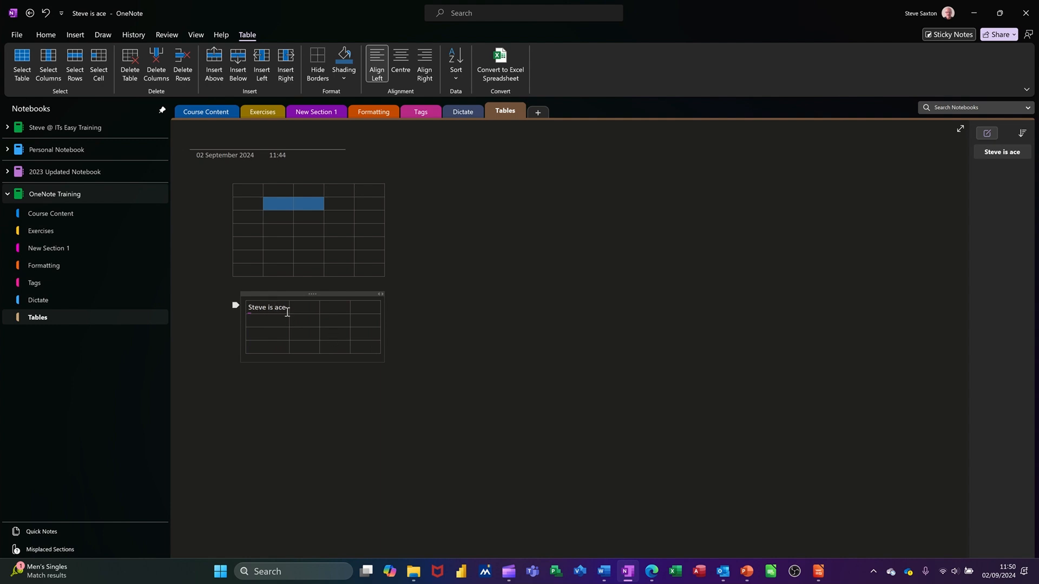
pyautogui.moveTo(303, 312)
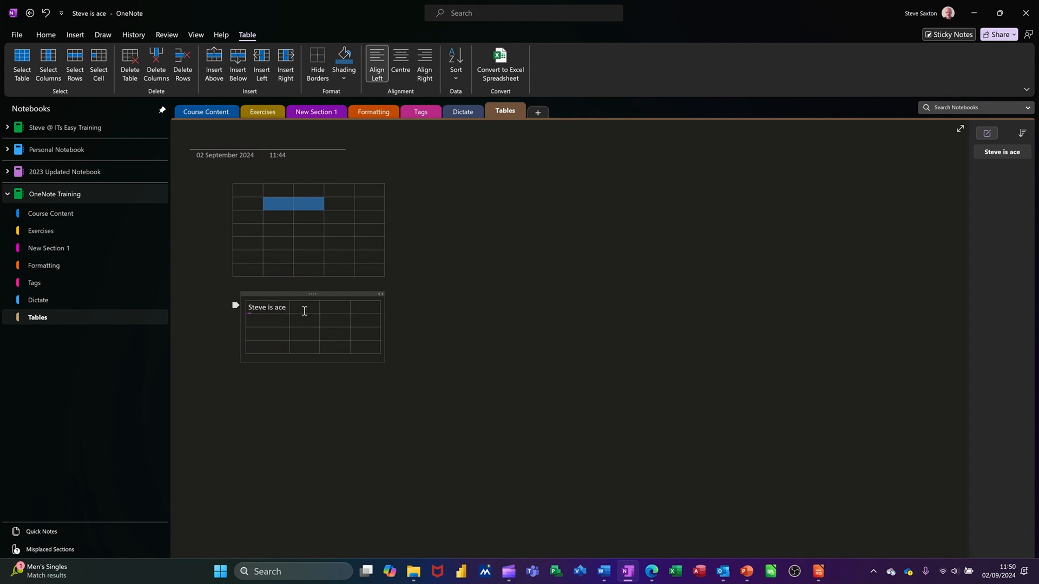
pyautogui.write('12')
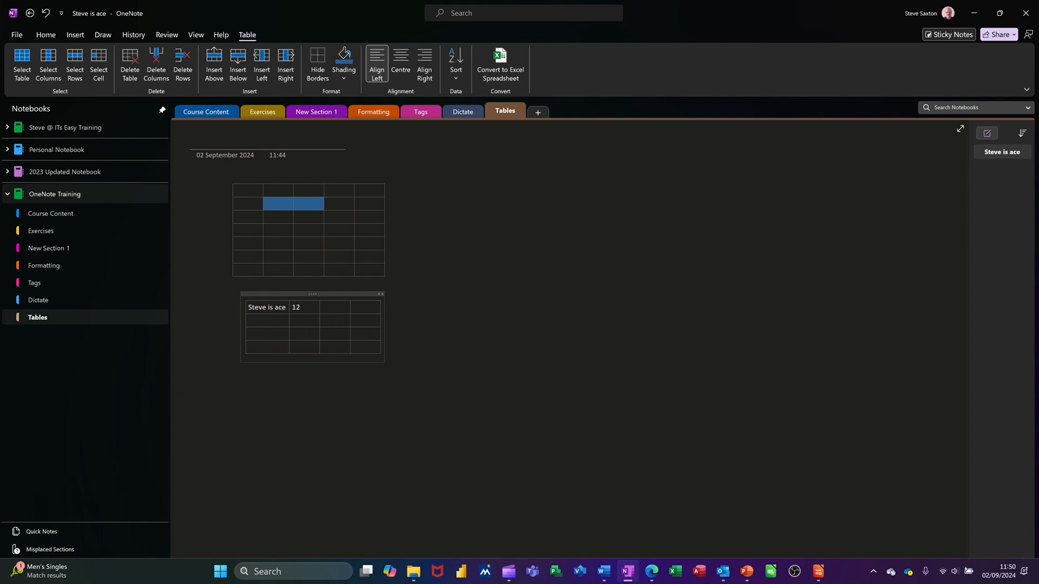
pyautogui.write('3')
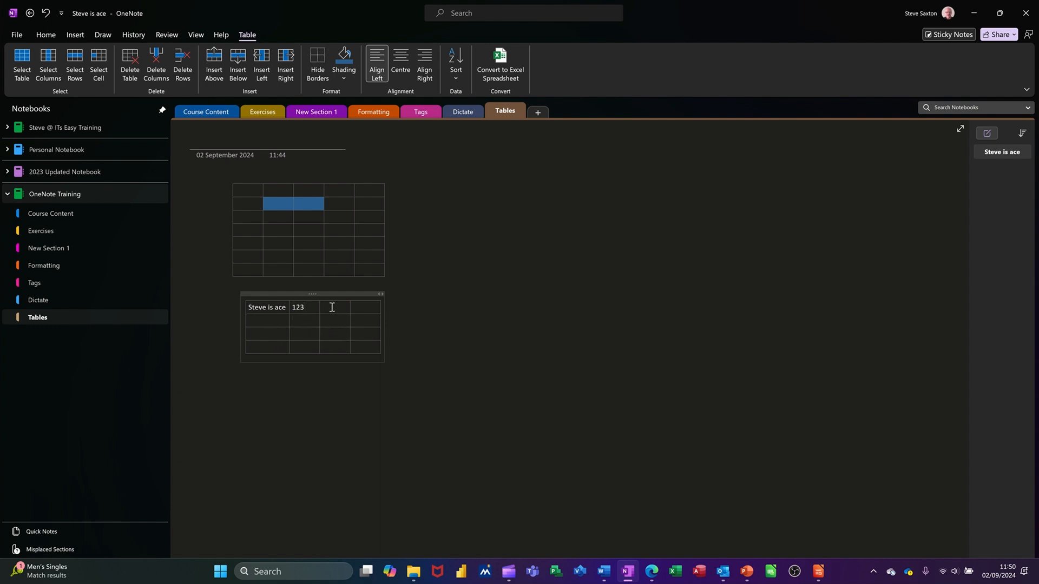
pyautogui.write('1')
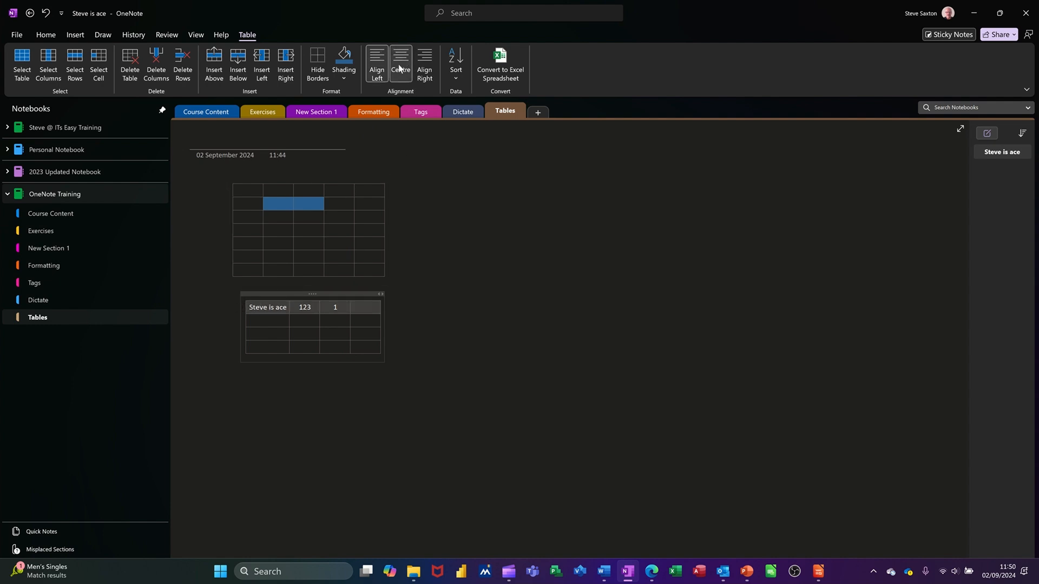
pyautogui.moveTo(409, 48)
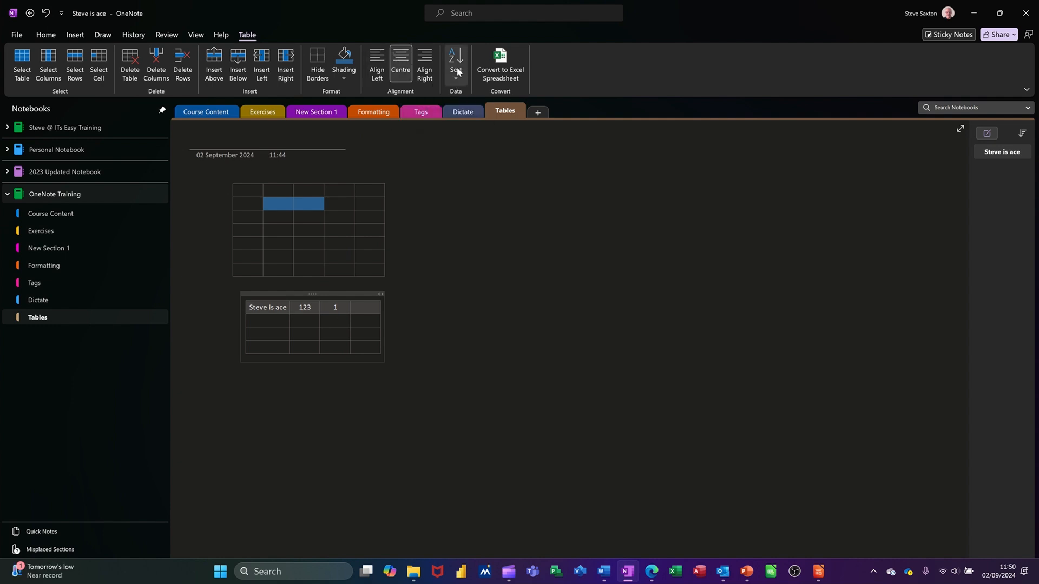
# Step: Insert a one-column table beside the first and enter 1, 2, 3, 4 down its rows
pyautogui.click(589, 453)
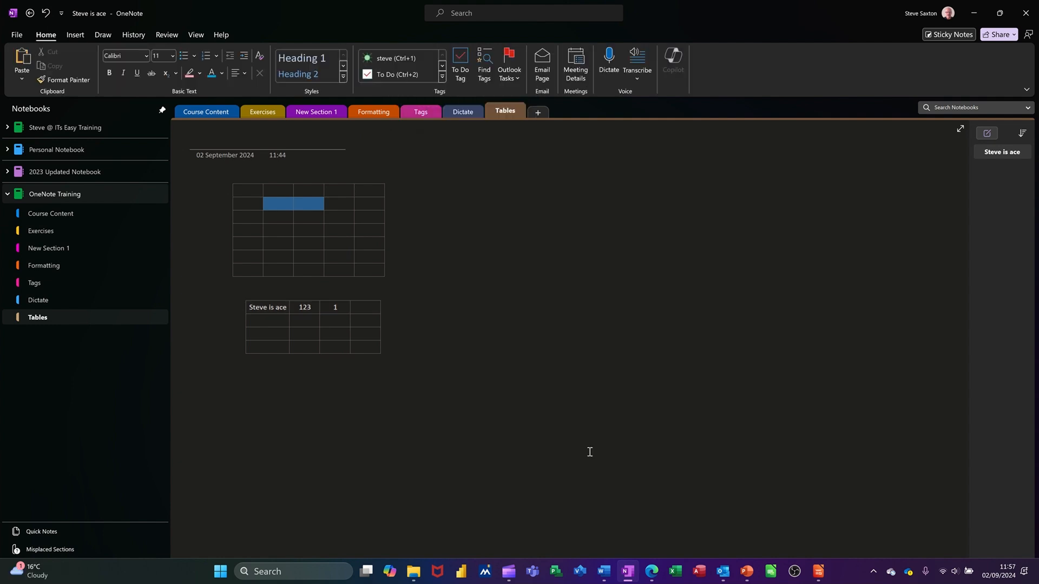
pyautogui.moveTo(185, 149)
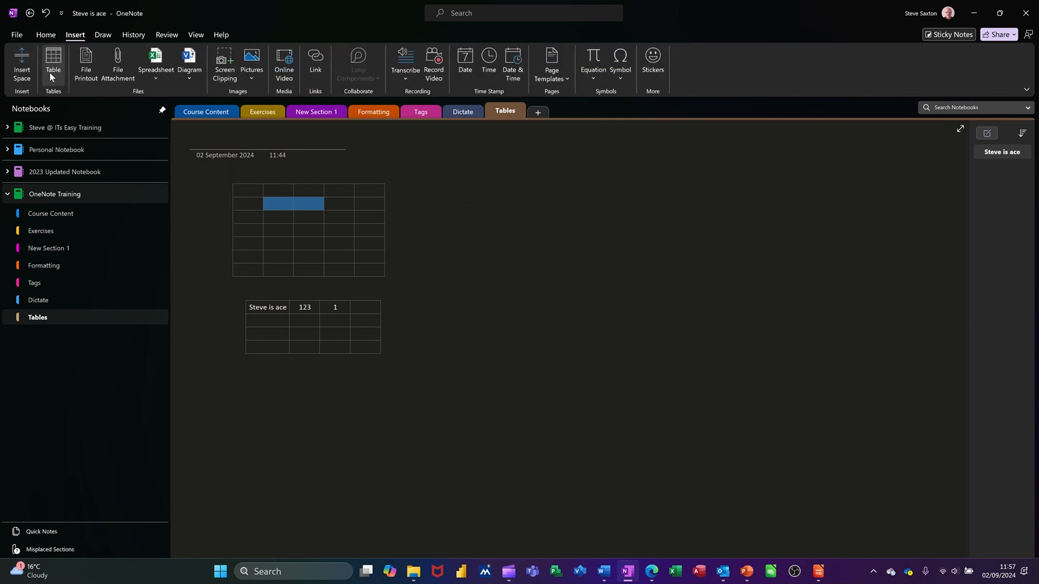
pyautogui.click(52, 59)
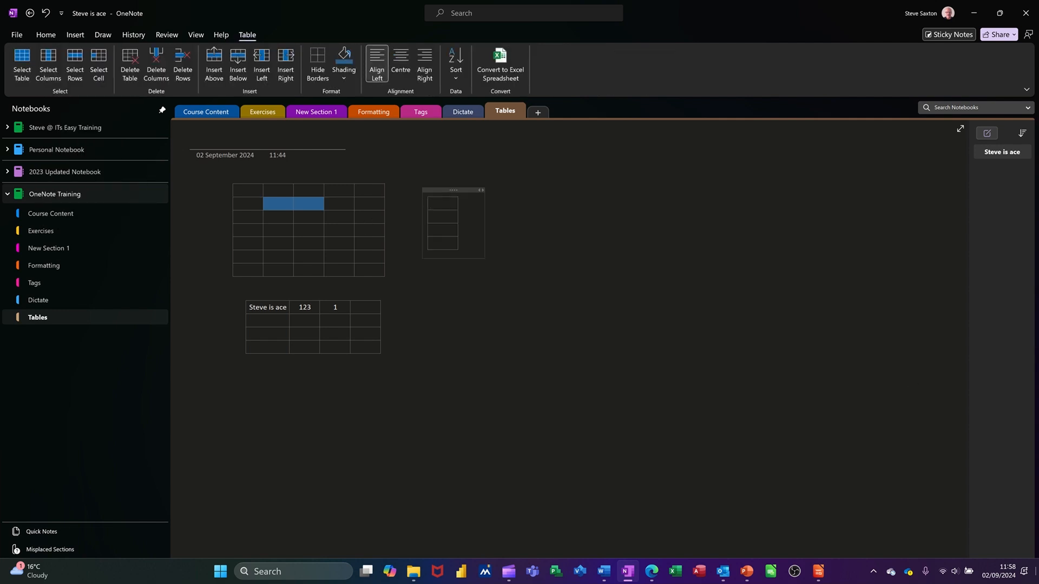
pyautogui.write('1')
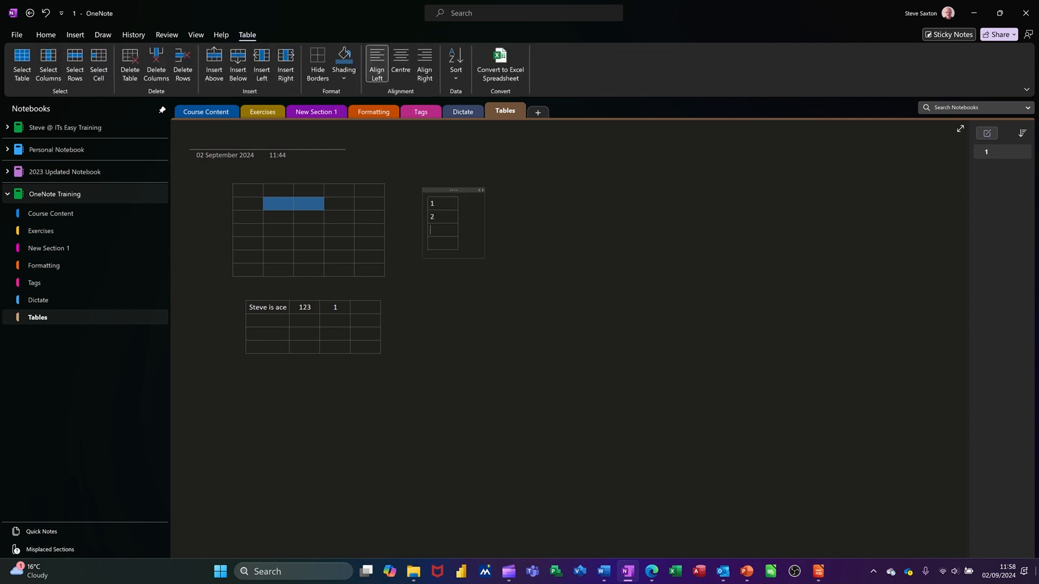
pyautogui.write('3')
pyautogui.click(442, 243)
pyautogui.write('4')
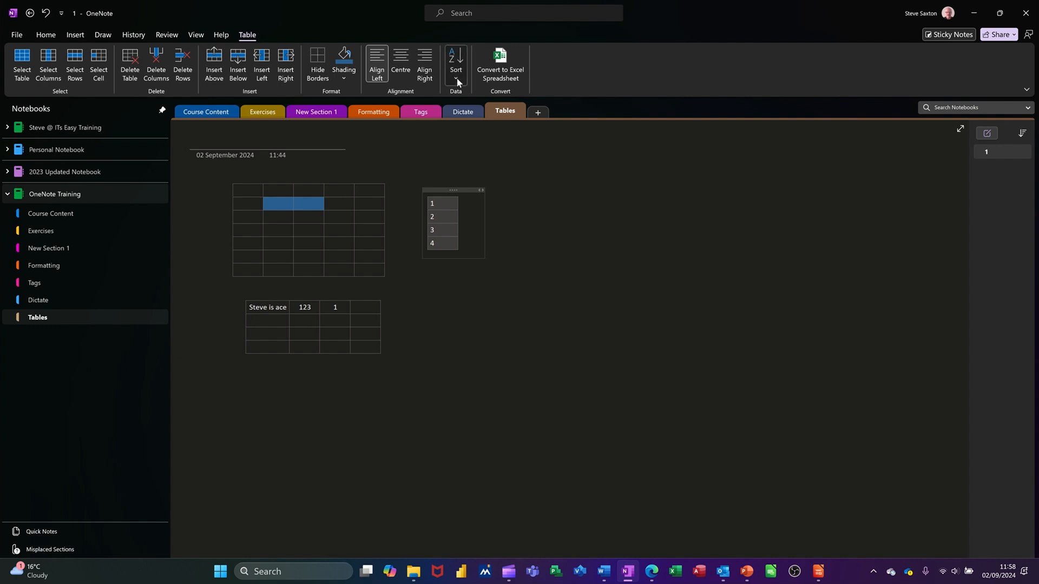
pyautogui.moveTo(480, 103)
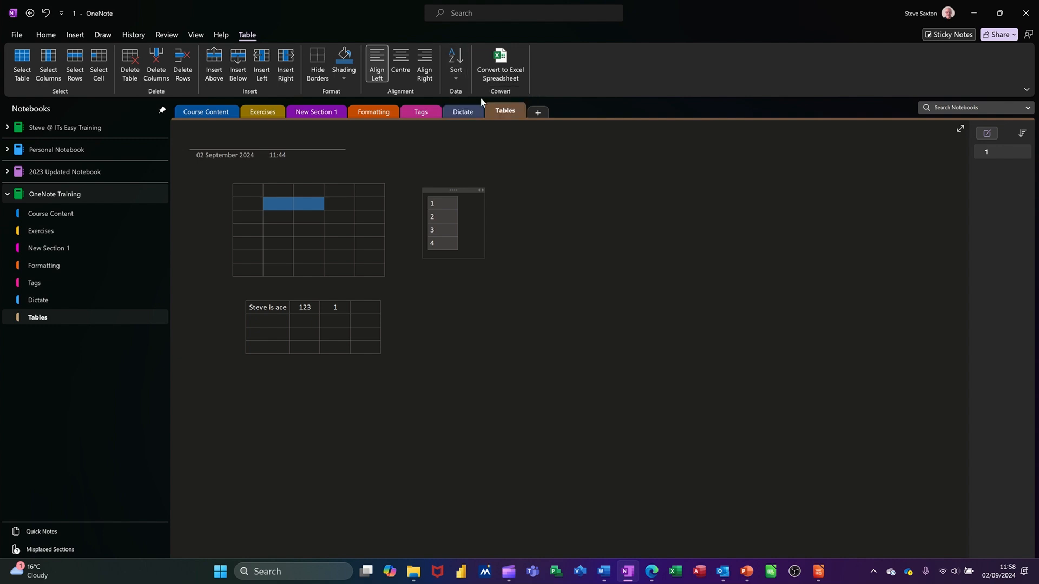
# Step: Sort the small table descending without a header row so it reads 4, 3, 2, 1
pyautogui.click(456, 62)
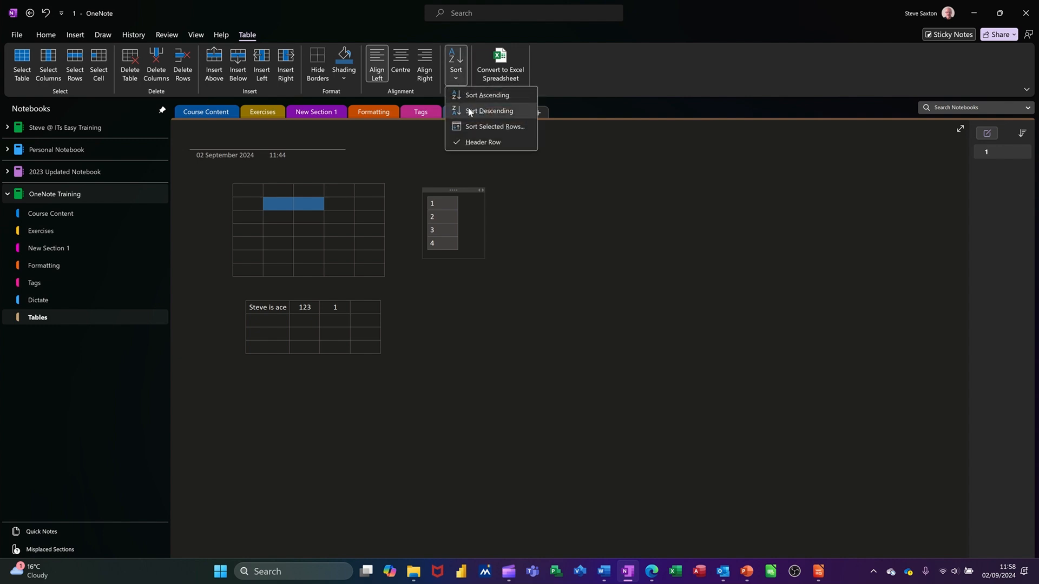
pyautogui.click(489, 110)
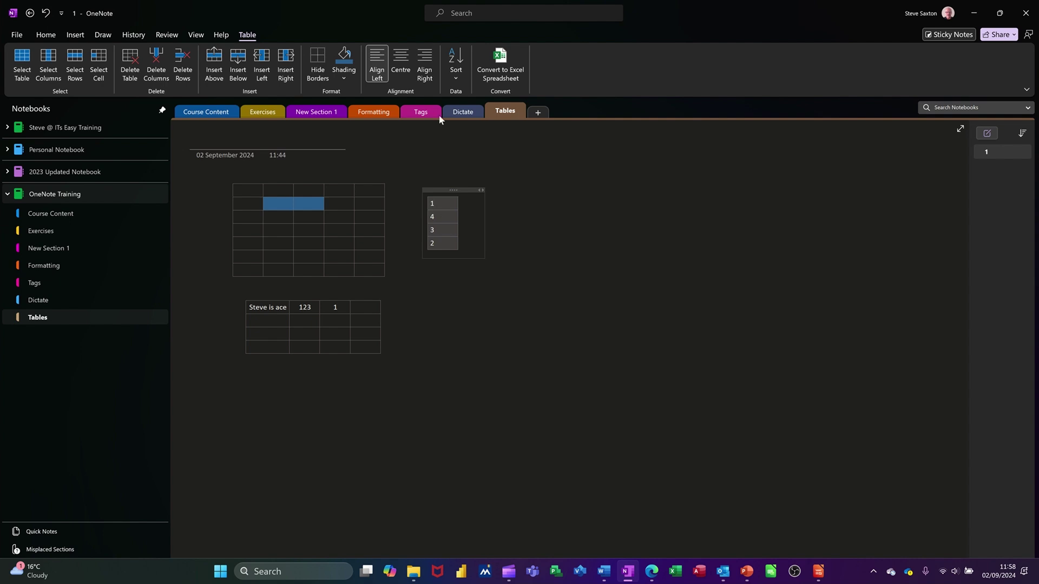
pyautogui.click(456, 63)
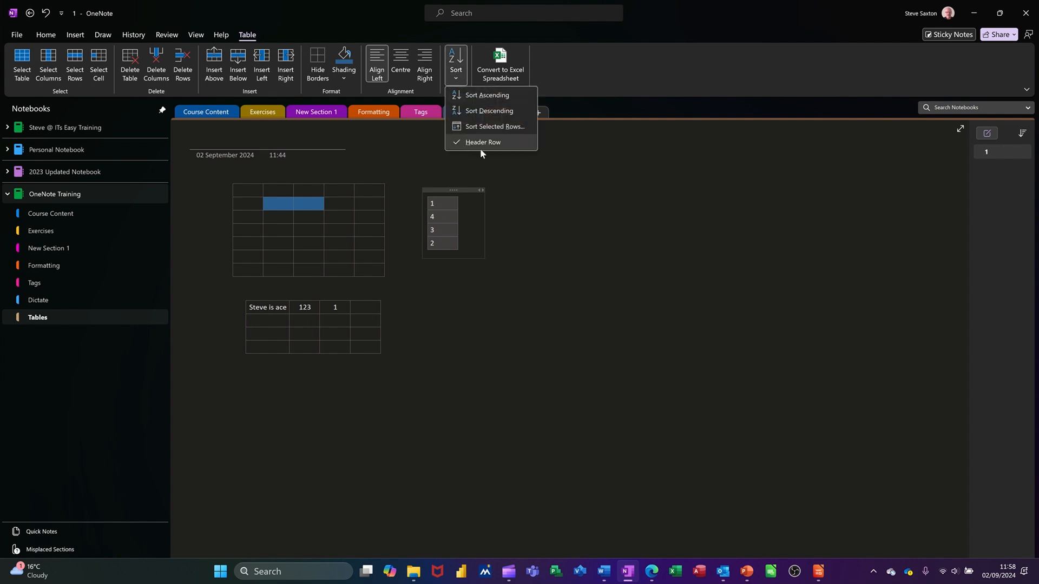
pyautogui.moveTo(483, 144)
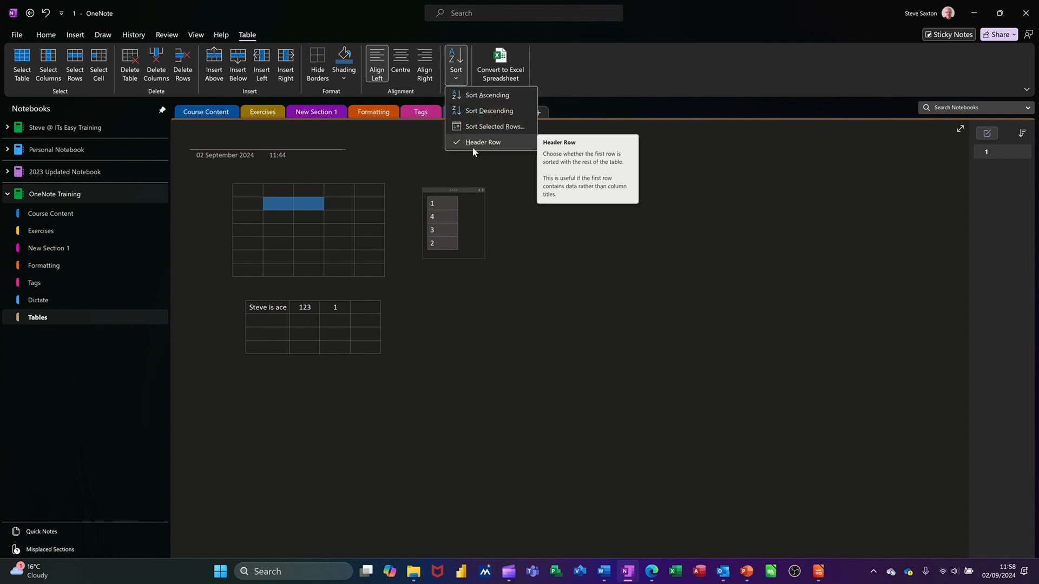
pyautogui.moveTo(478, 151)
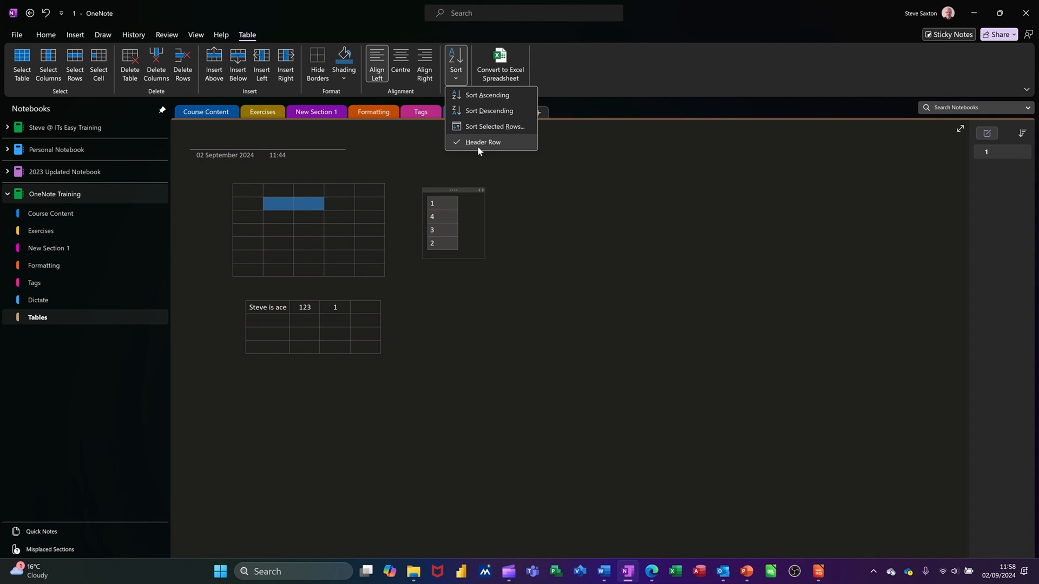
pyautogui.moveTo(489, 110)
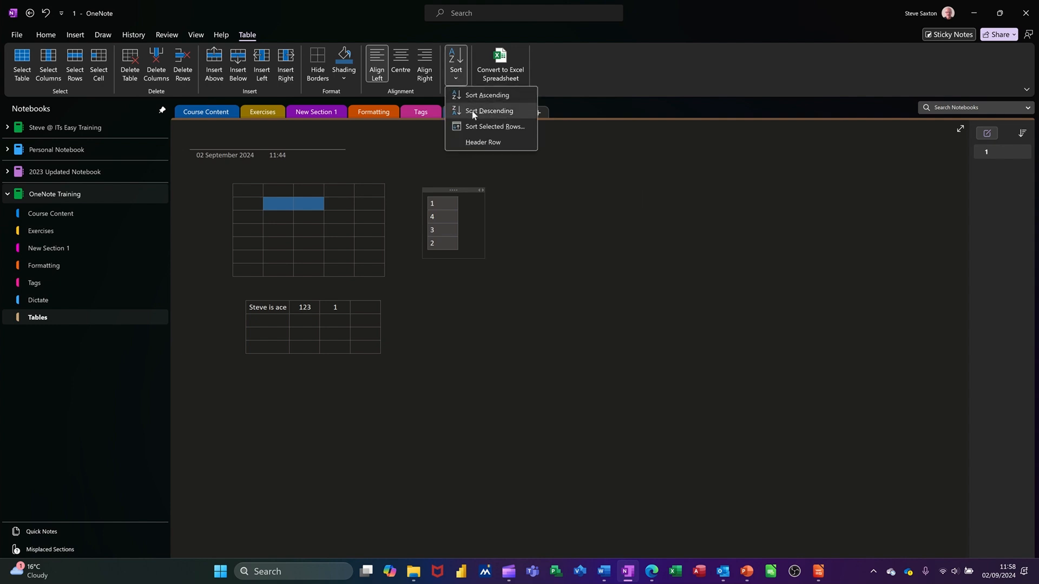
pyautogui.click(489, 111)
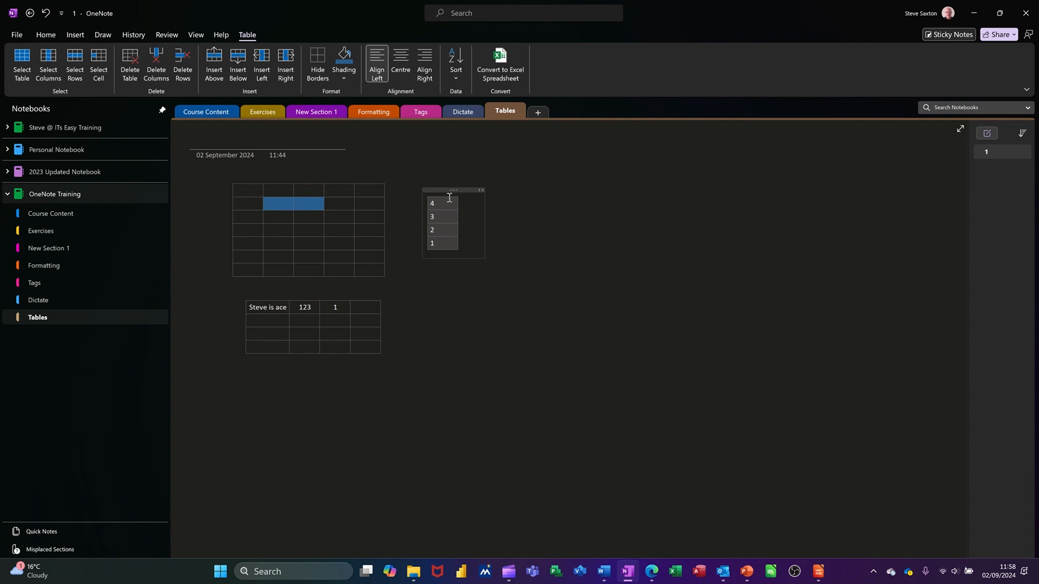
# Step: Add an empty fifth row from the small table's last cell
pyautogui.click(432, 204)
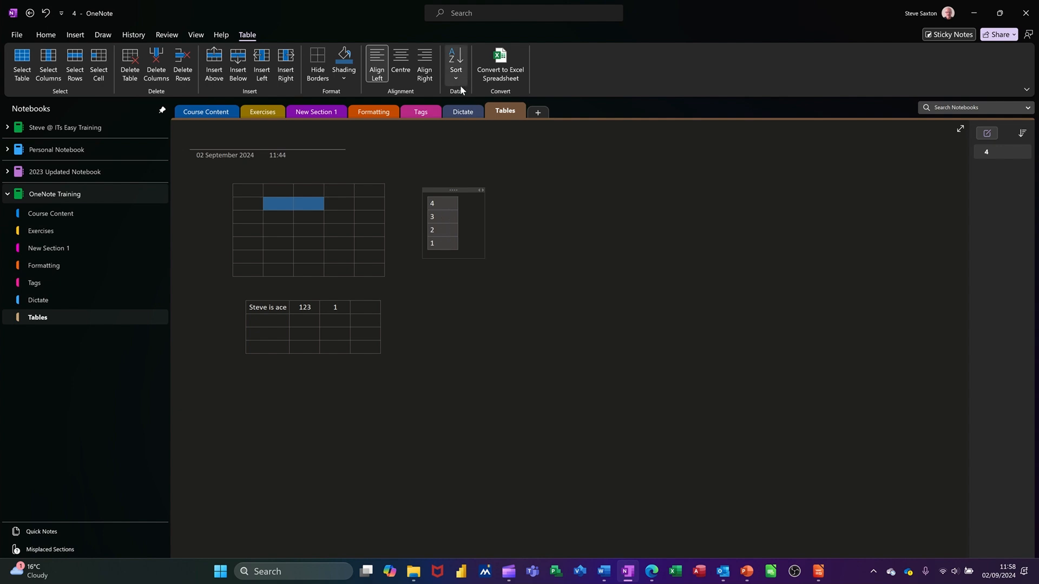
pyautogui.click(356, 217)
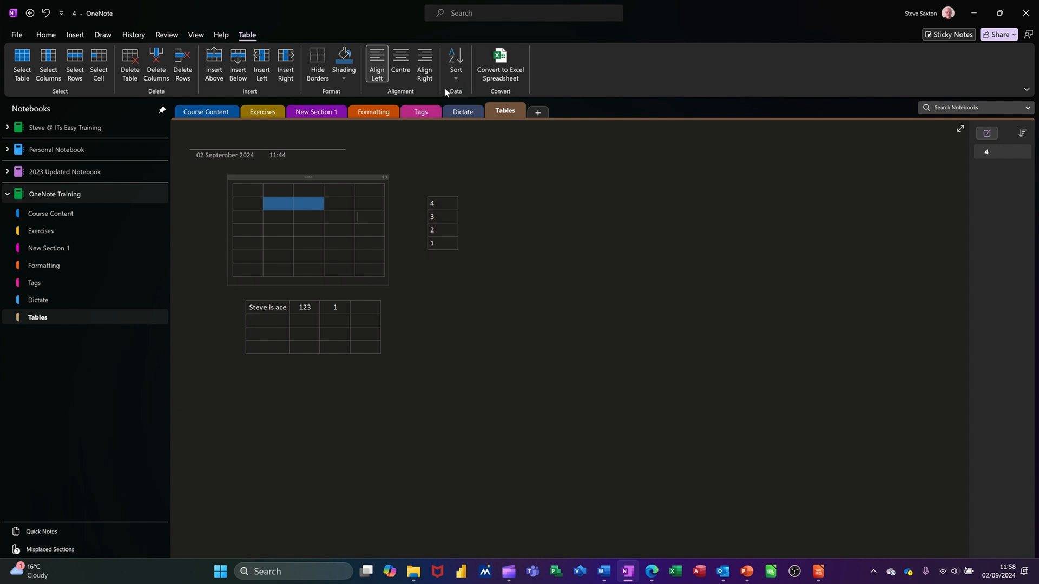
pyautogui.click(444, 228)
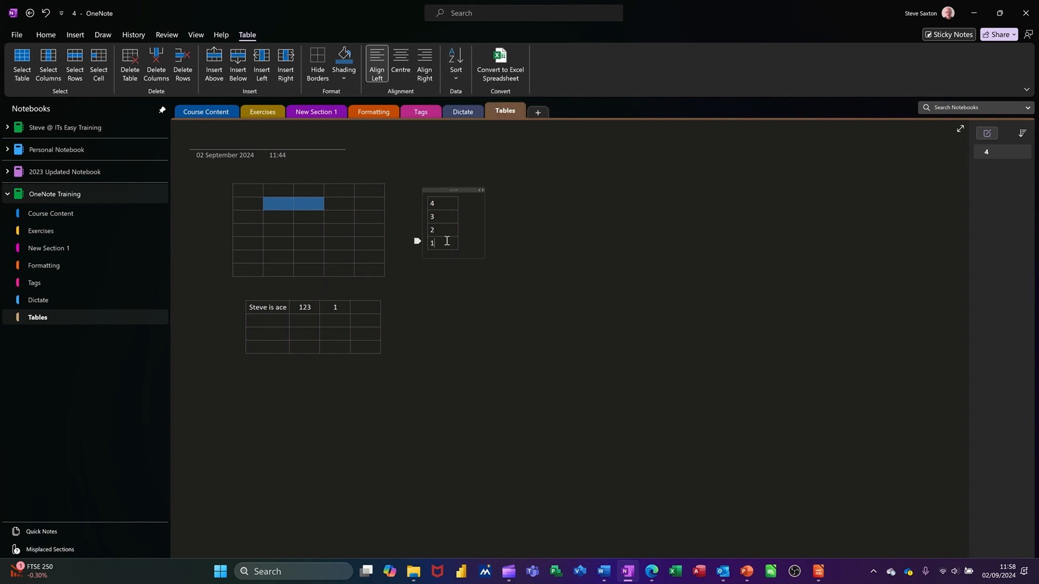
pyautogui.press('enter')
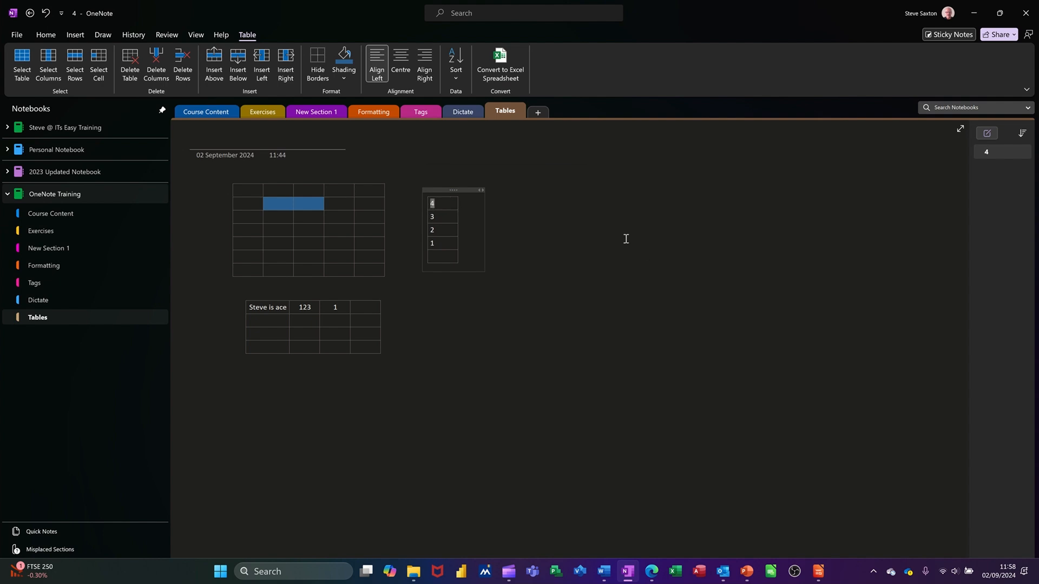
# Step: Enter 'steve' and 7, then sort ascending keeping steve as the header row above 1, 2, 3, 7
pyautogui.write('steve')
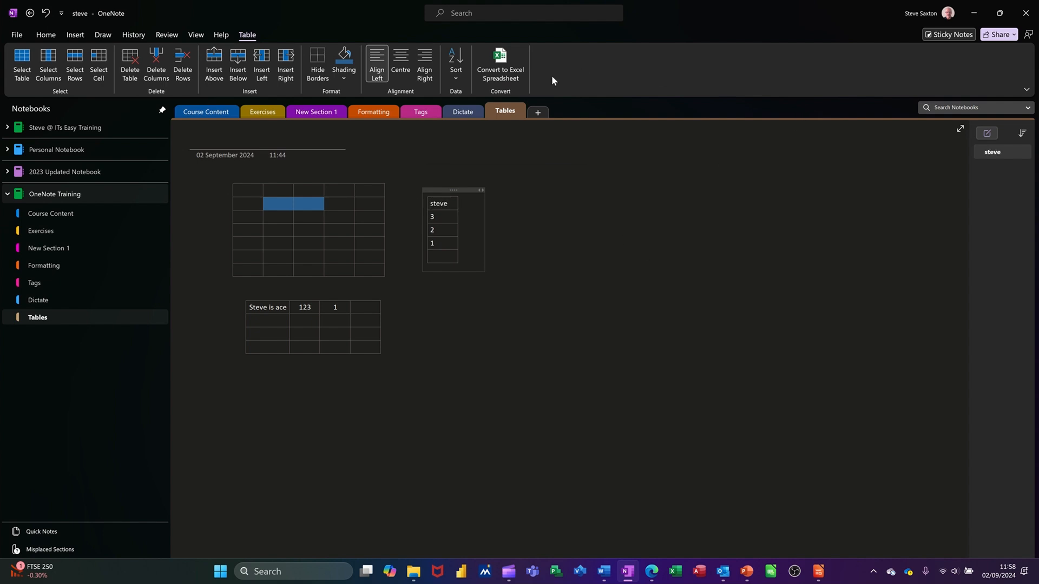
pyautogui.moveTo(500, 148)
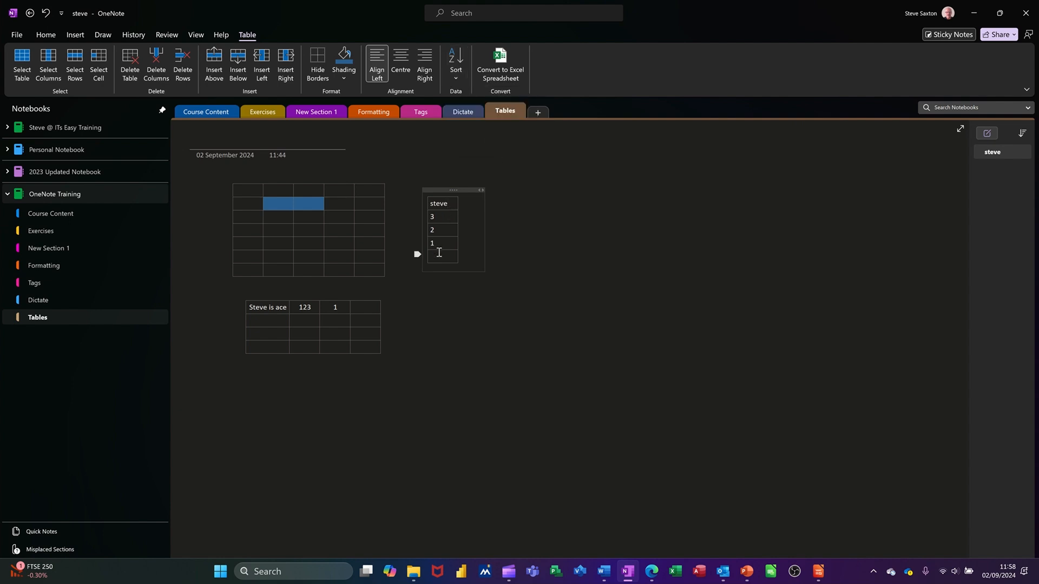
pyautogui.write('7')
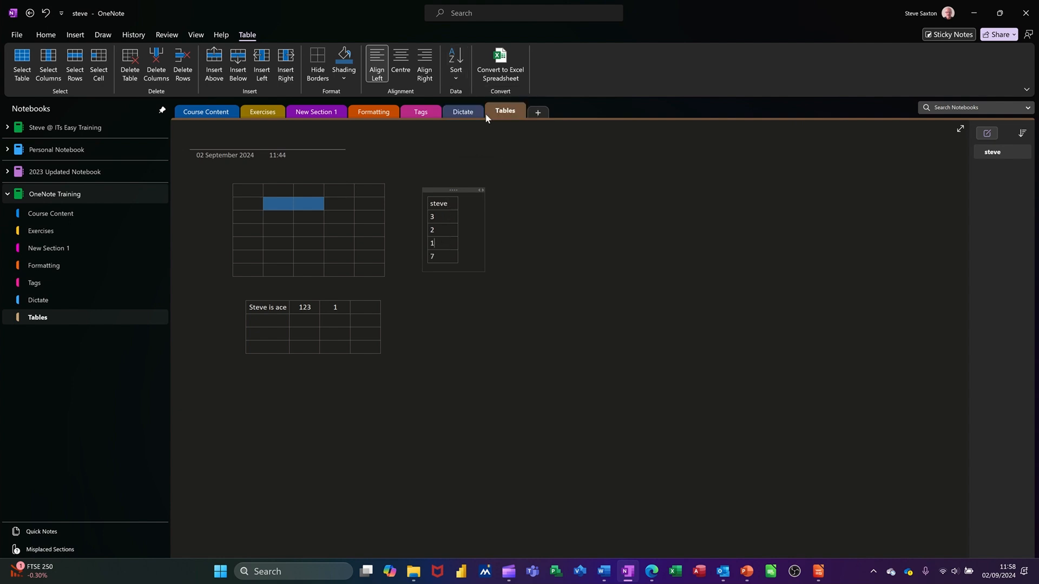
pyautogui.click(455, 63)
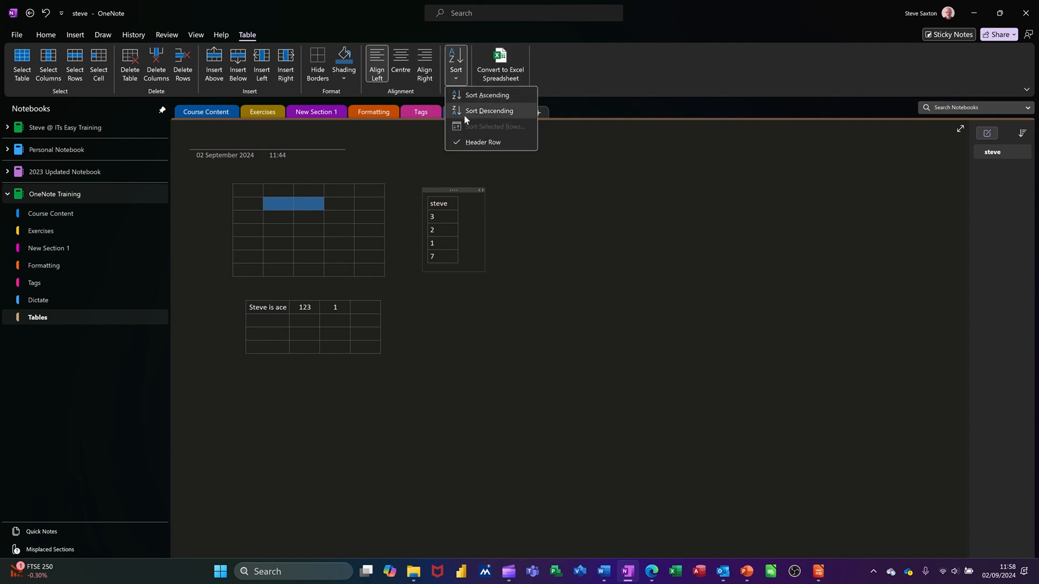
pyautogui.click(490, 111)
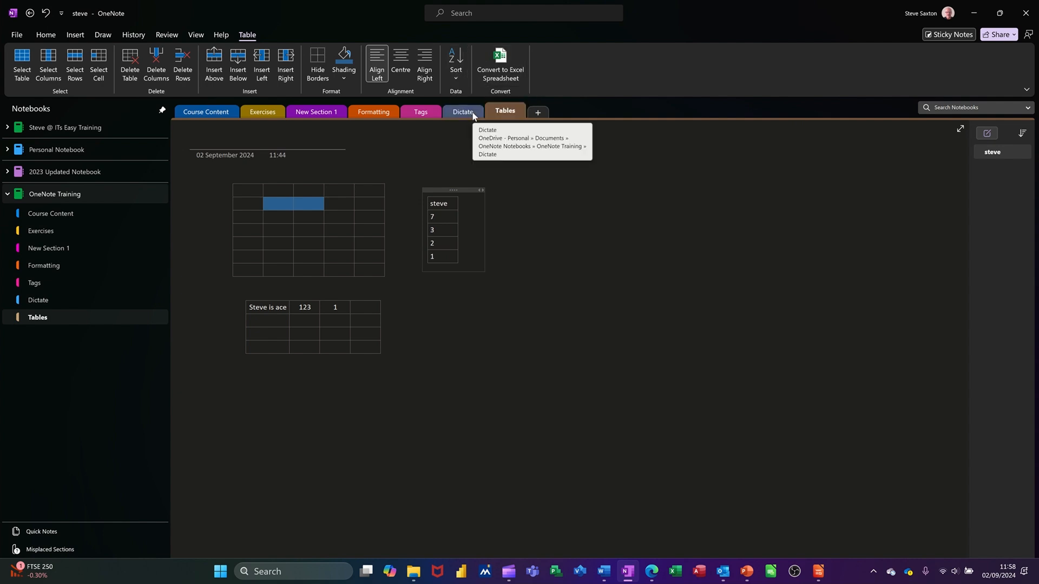
pyautogui.click(455, 62)
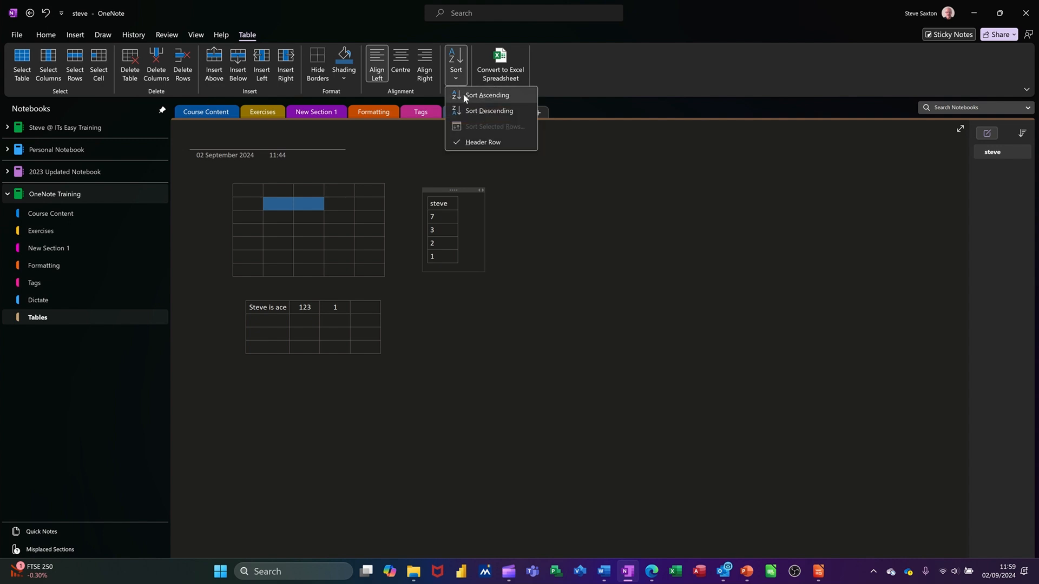
pyautogui.click(488, 96)
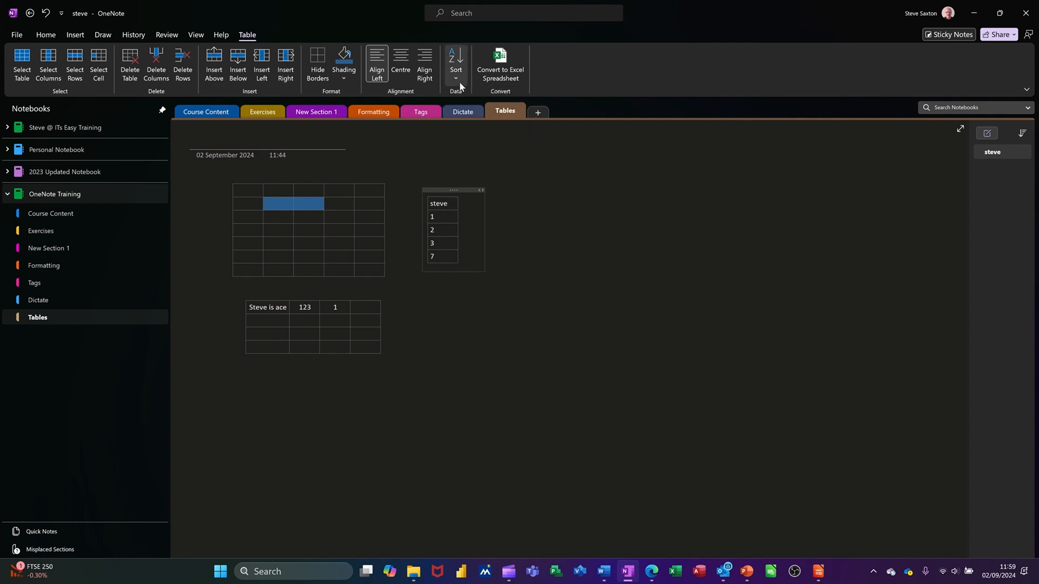
pyautogui.click(456, 63)
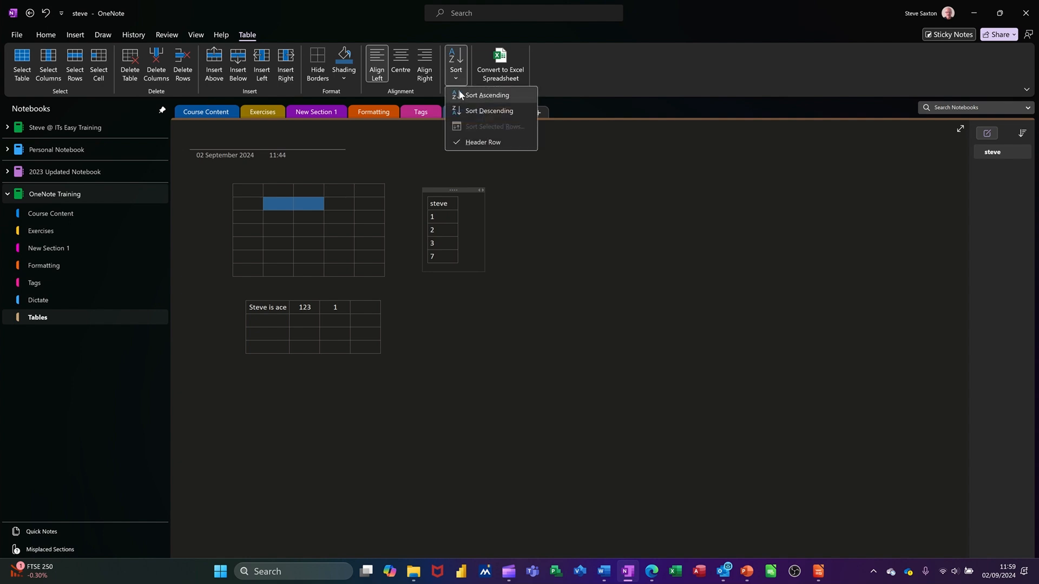
pyautogui.moveTo(482, 142)
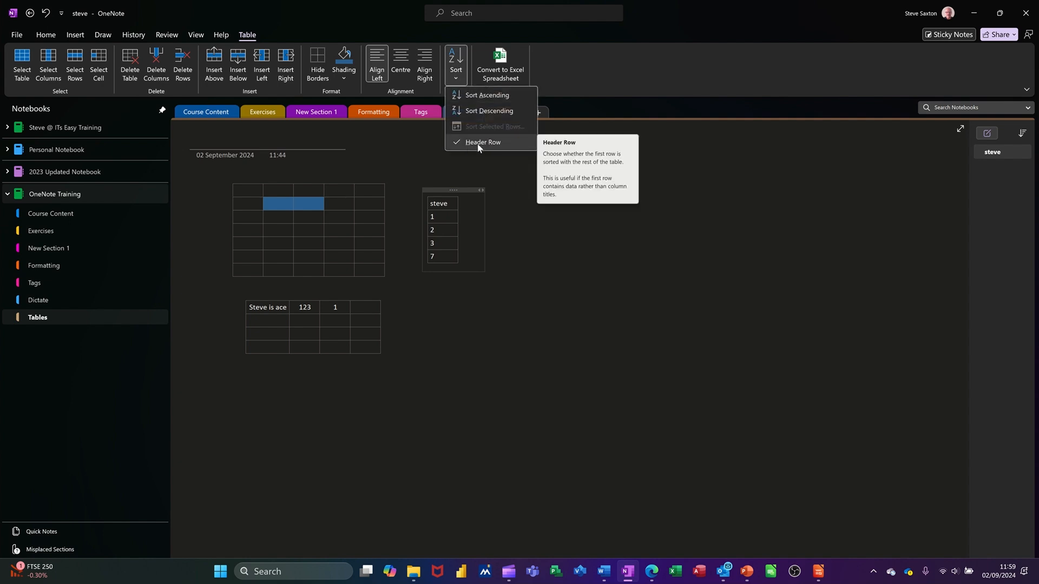
pyautogui.moveTo(449, 201)
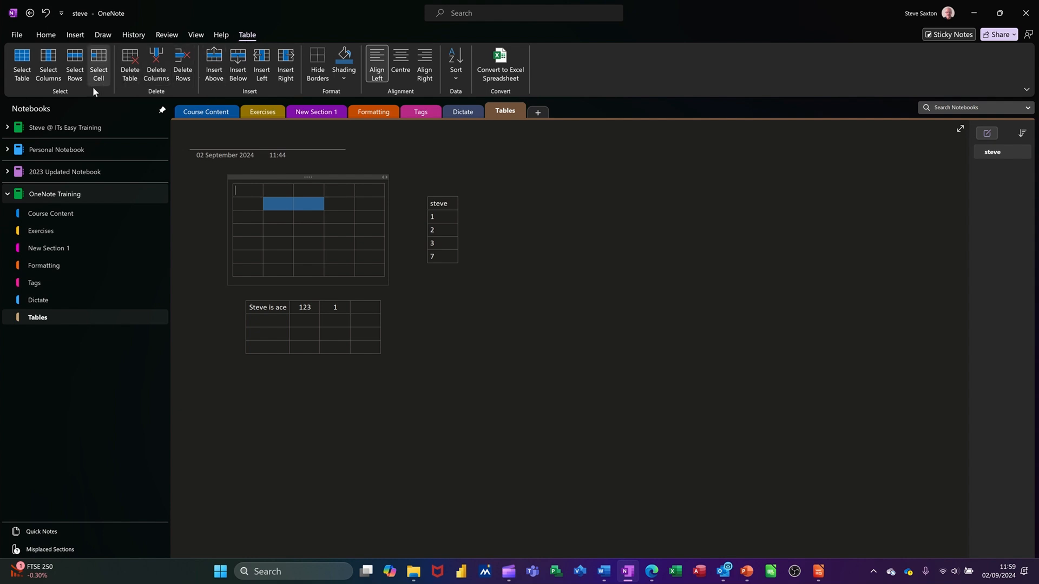
pyautogui.moveTo(182, 97)
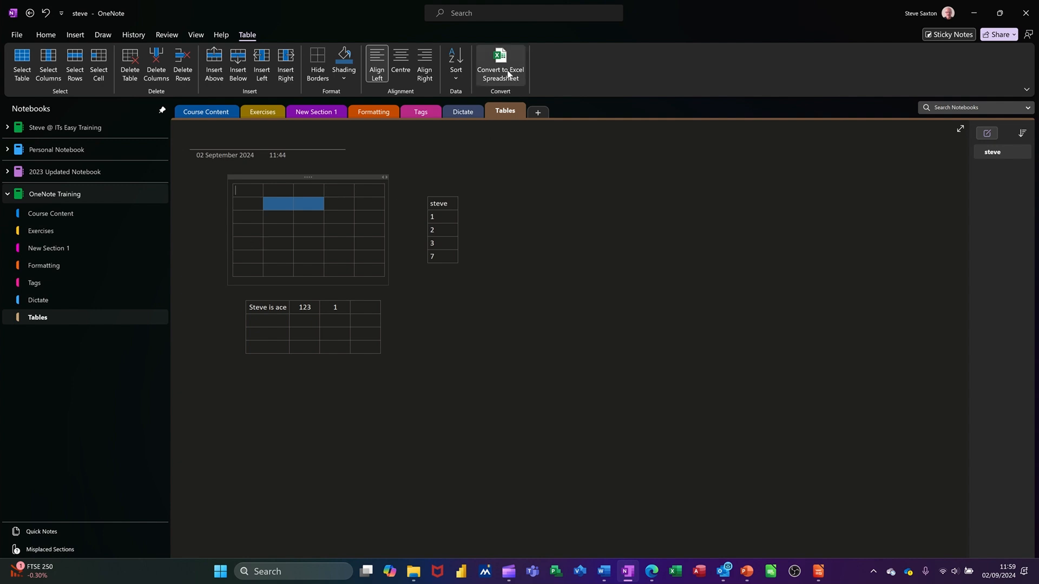
pyautogui.moveTo(500, 65)
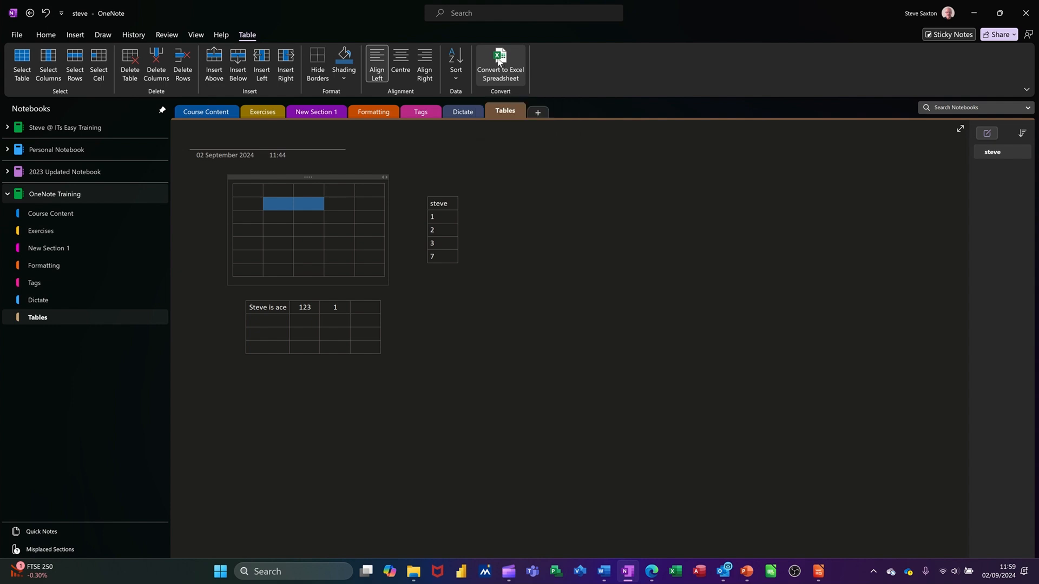
# Step: Convert the empty top grid table into an Excel spreadsheet
pyautogui.click(499, 63)
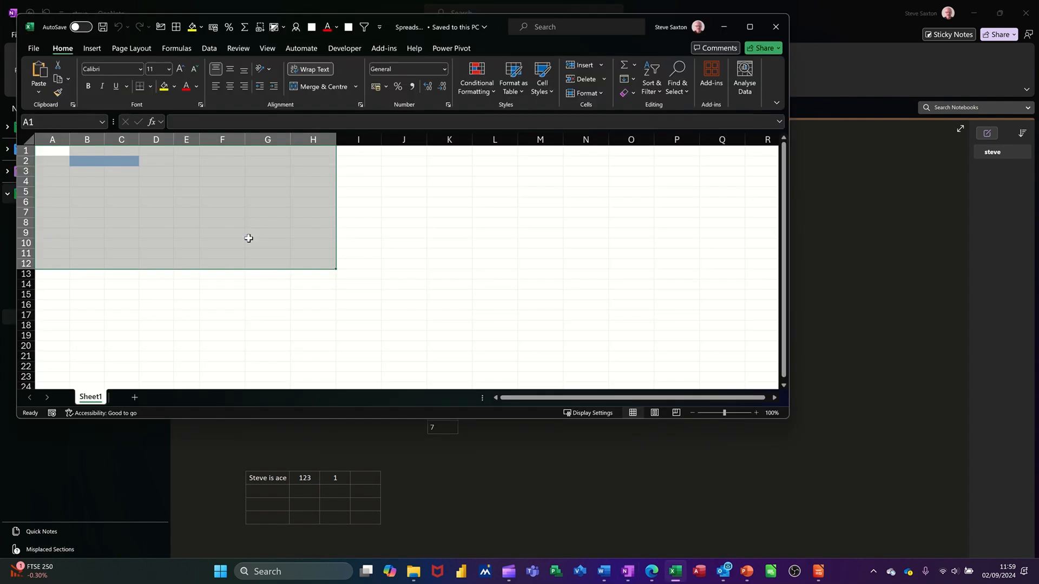
# Step: Enter 'steve' in B3 and B4, close Excel and save the changes back to OneNote
pyautogui.click(87, 171)
pyautogui.write('steve')
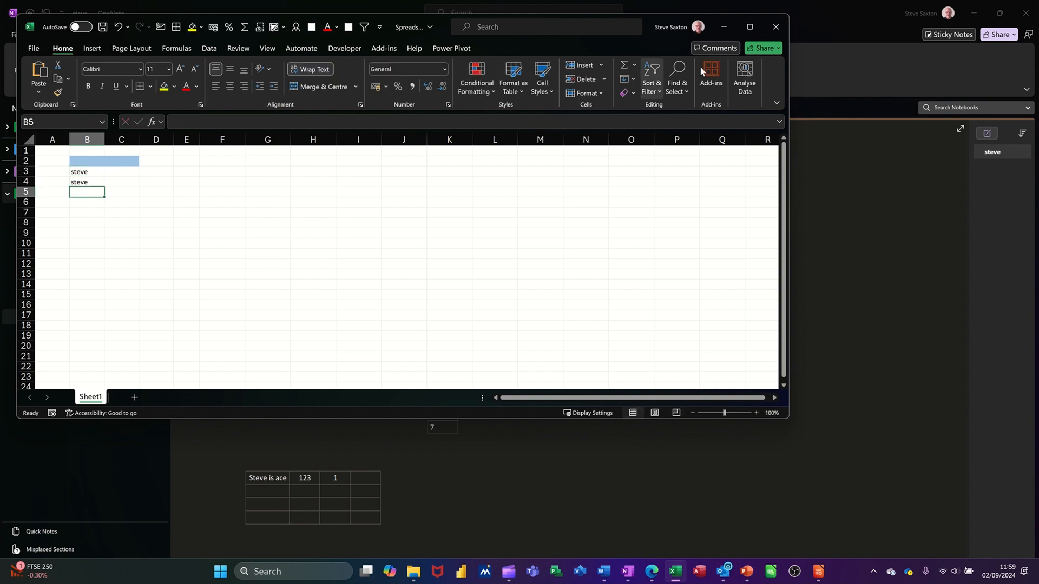
pyautogui.click(775, 26)
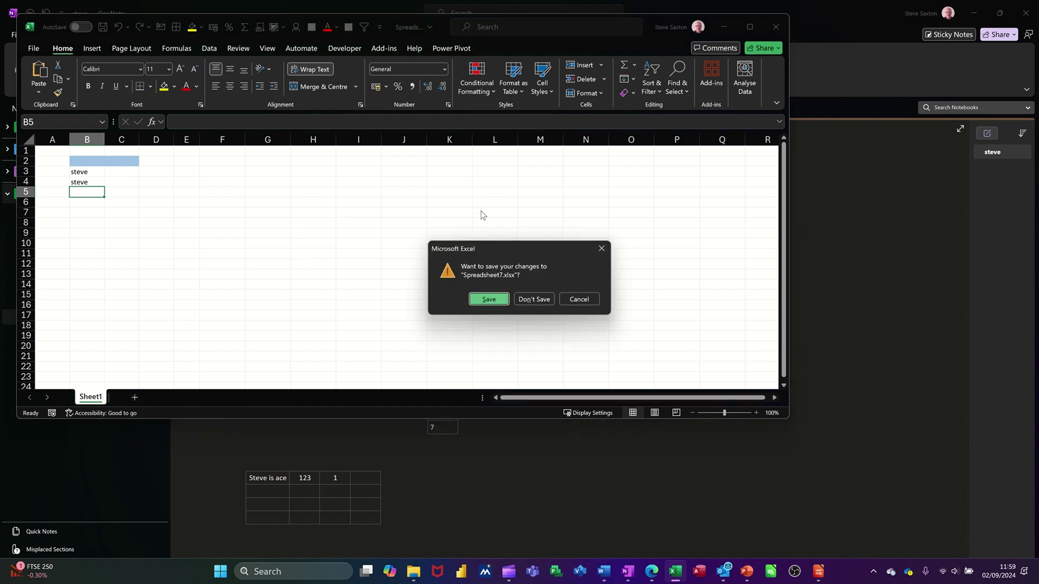
pyautogui.click(533, 299)
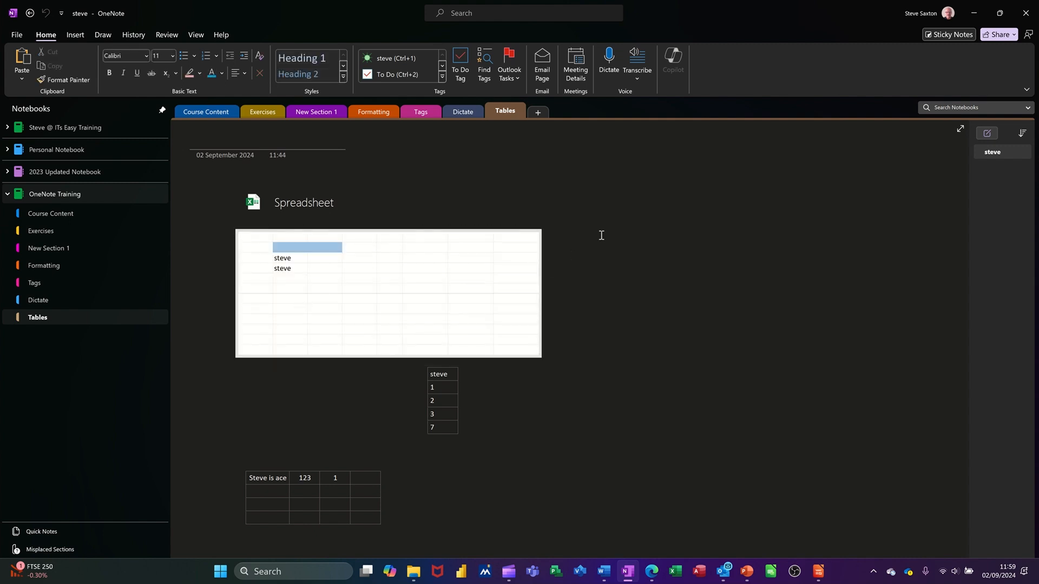
# Step: Select the embedded spreadsheet showing the two steve entries so its handles appear
pyautogui.click(387, 291)
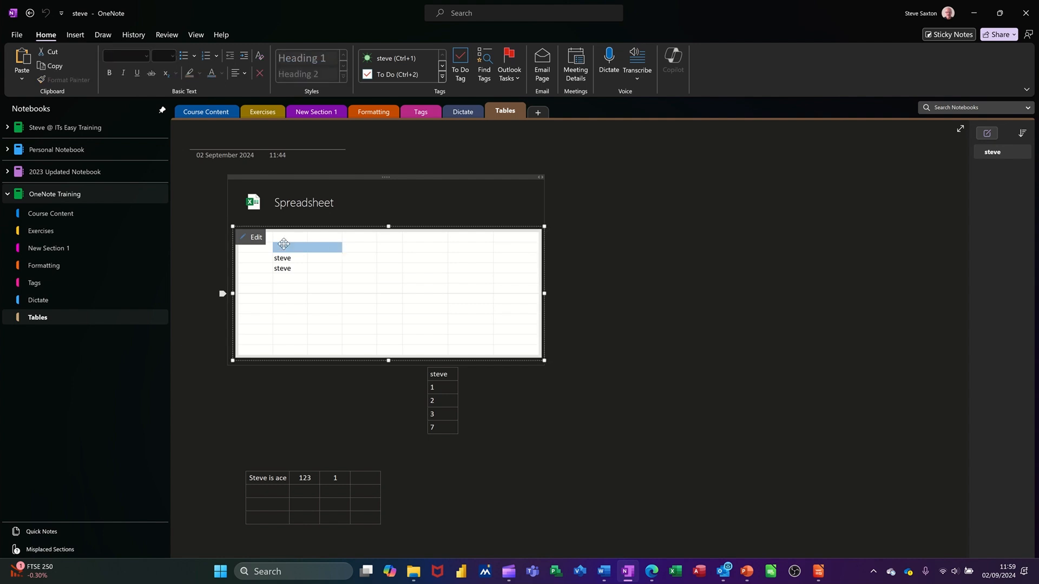
pyautogui.moveTo(285, 292)
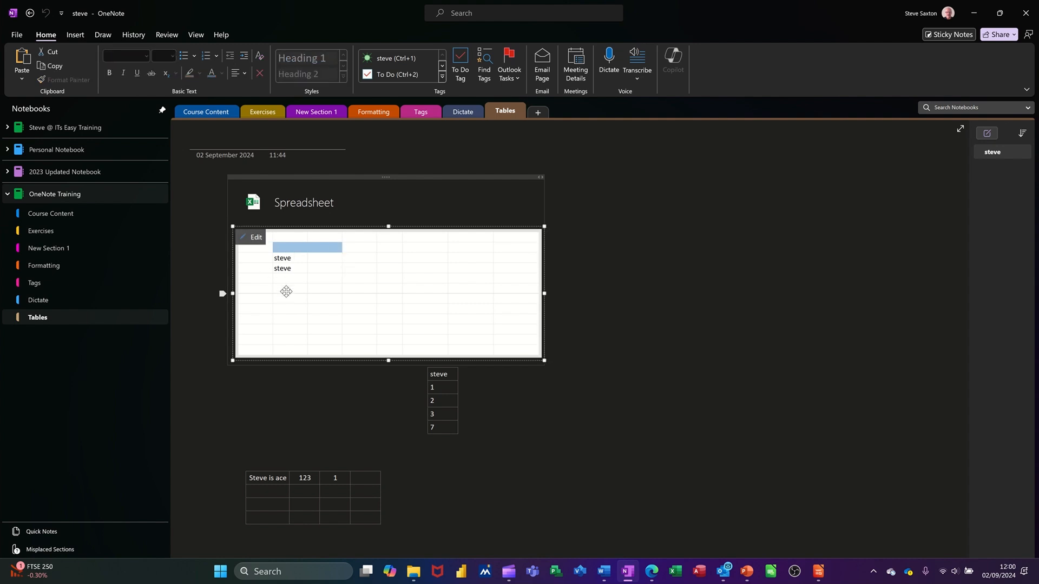
pyautogui.moveTo(542, 360)
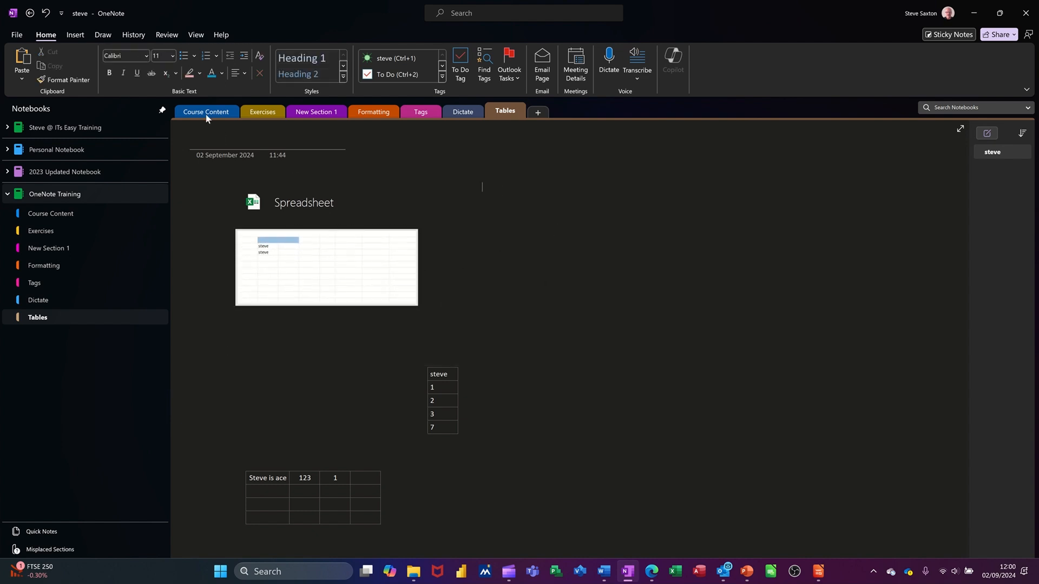
# Step: From Insert > Table, point at the New Excel Spreadsheet option
pyautogui.click(75, 34)
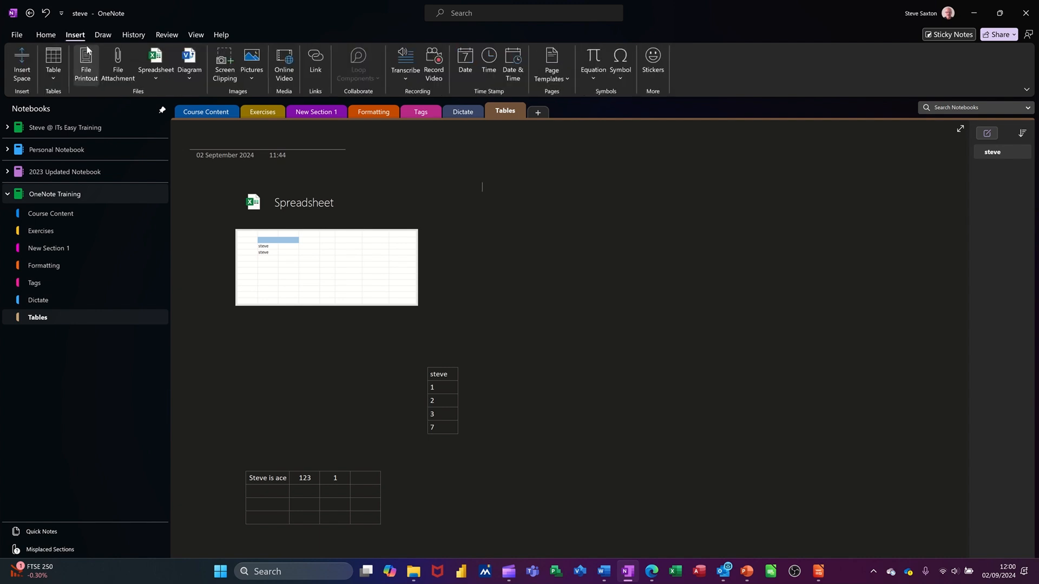
pyautogui.click(52, 63)
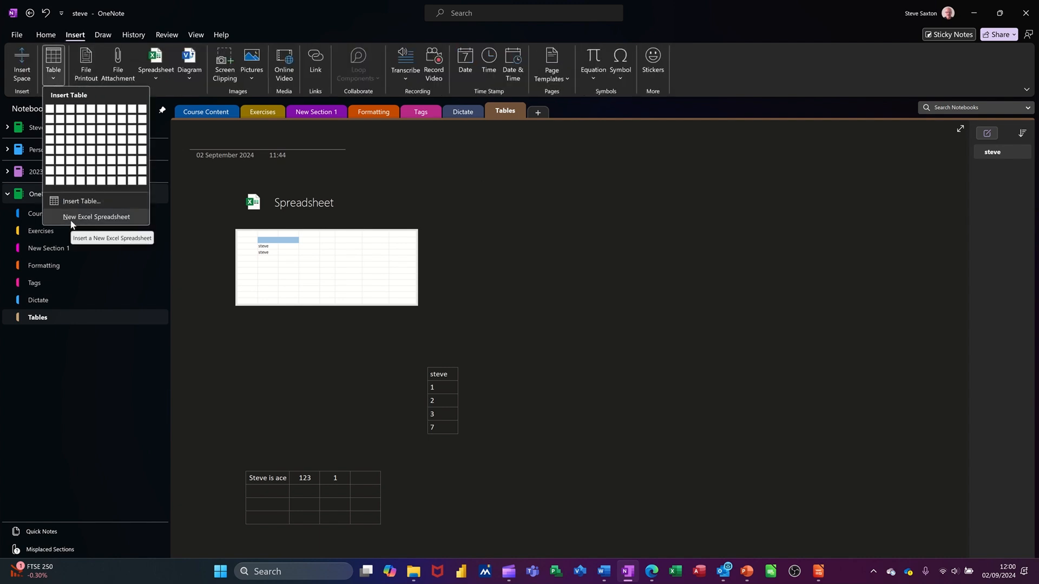
pyautogui.moveTo(118, 186)
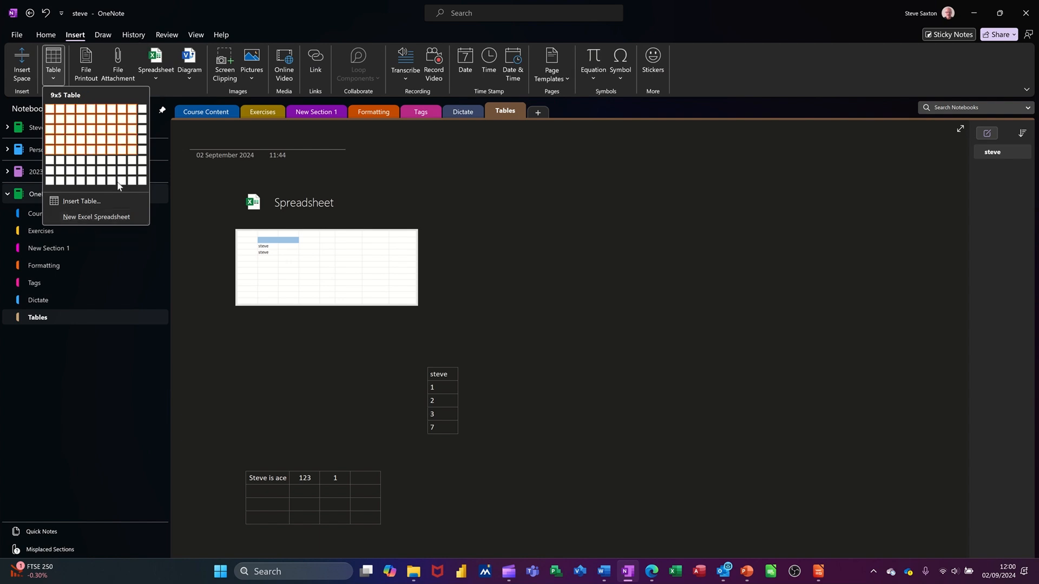
pyautogui.moveTo(83, 216)
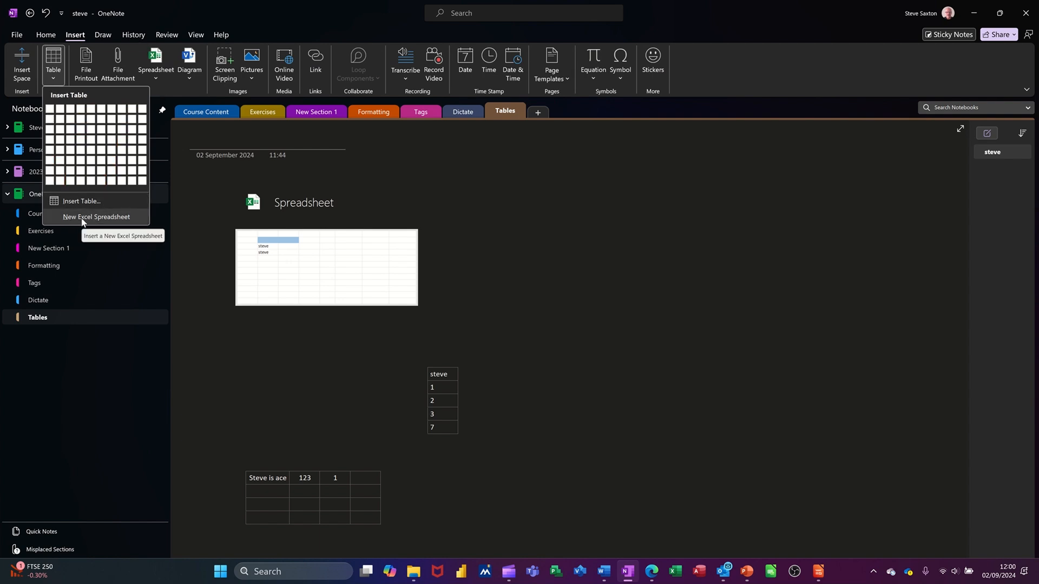
pyautogui.click(97, 217)
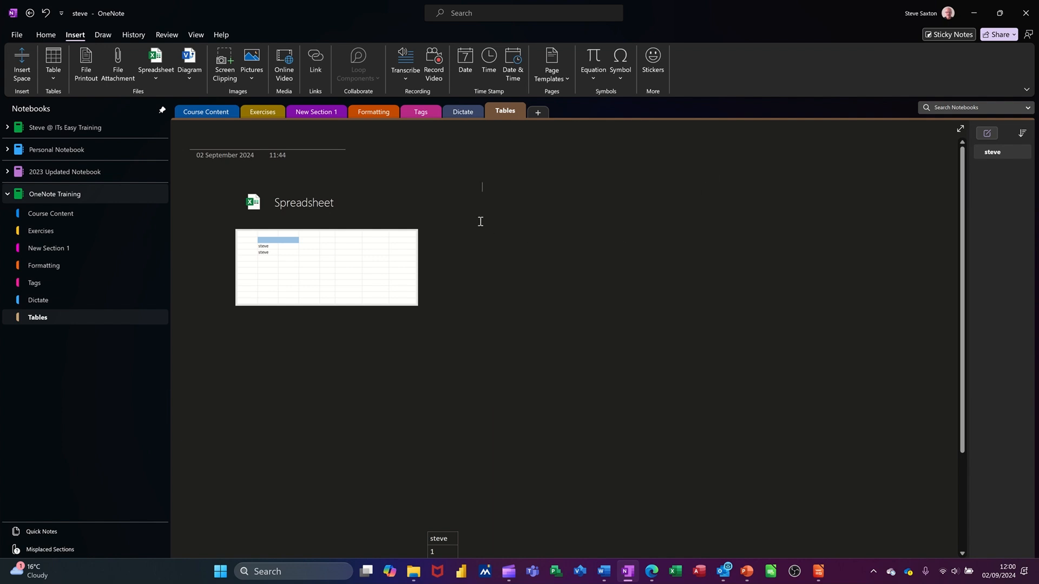
pyautogui.moveTo(821, 306)
pyautogui.write('Steve')
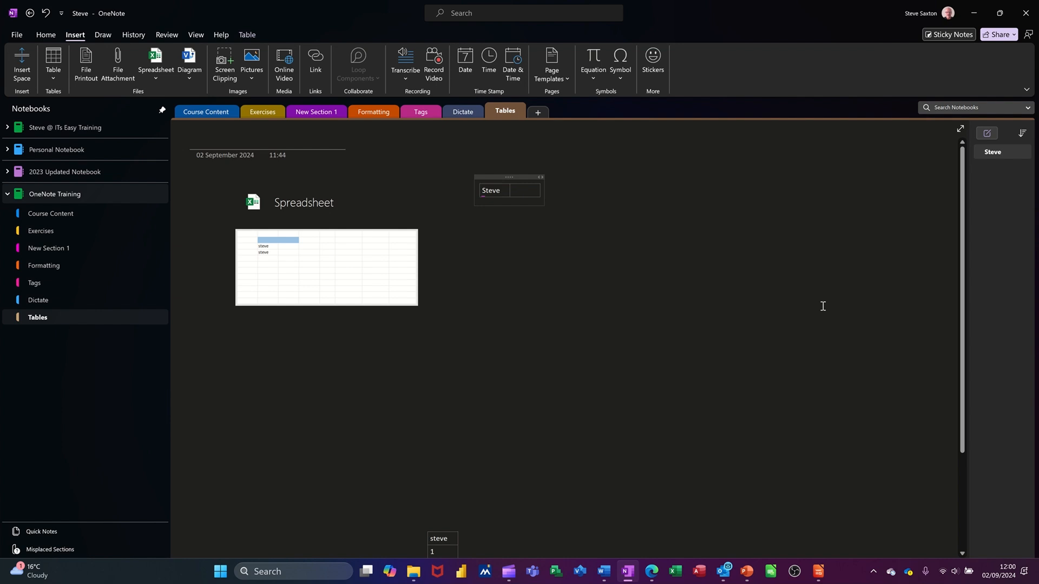
# Step: Create a three-column table by tabbing: first row Steve, Sdsdb, Edef, then start row two with Fddf
pyautogui.write('s')
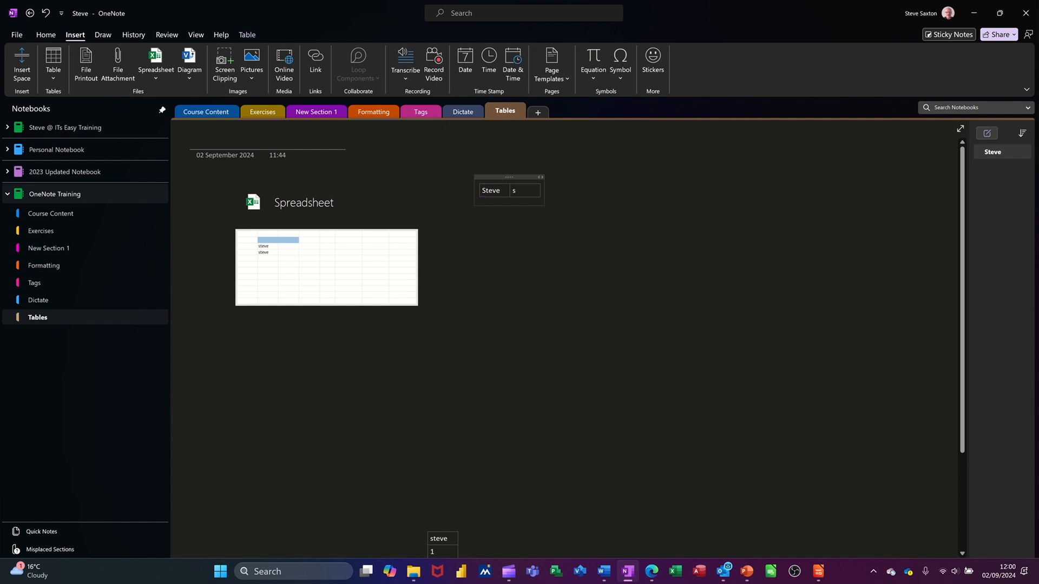
pyautogui.write('dsdb')
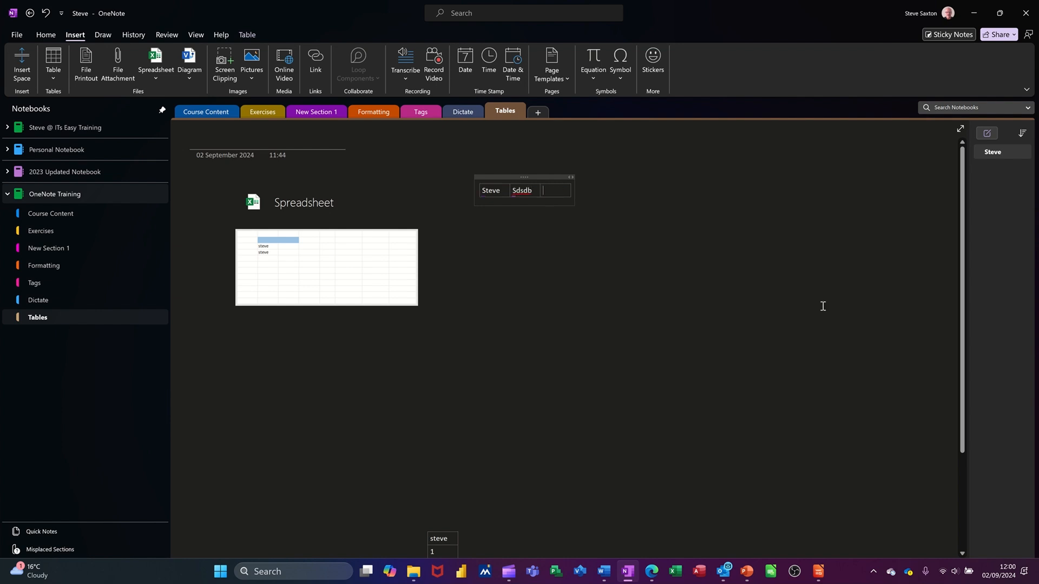
pyautogui.write('Edef')
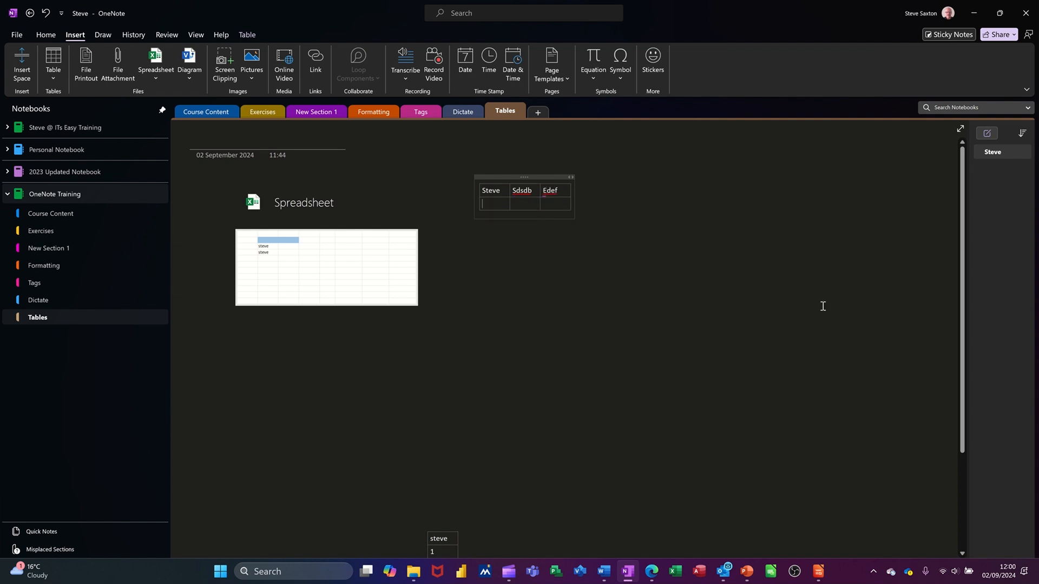
pyautogui.write('f')
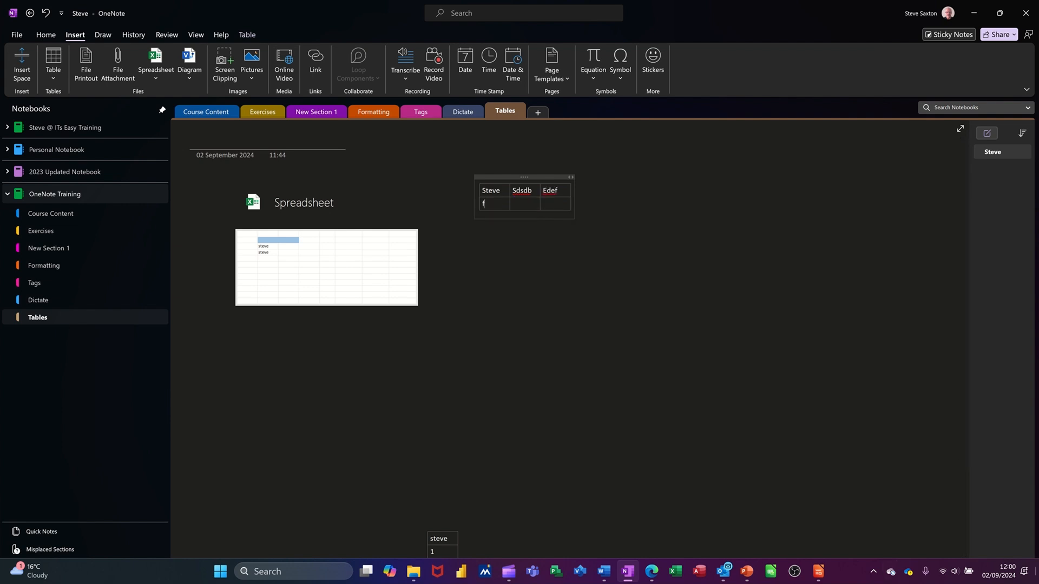
pyautogui.write('ddf')
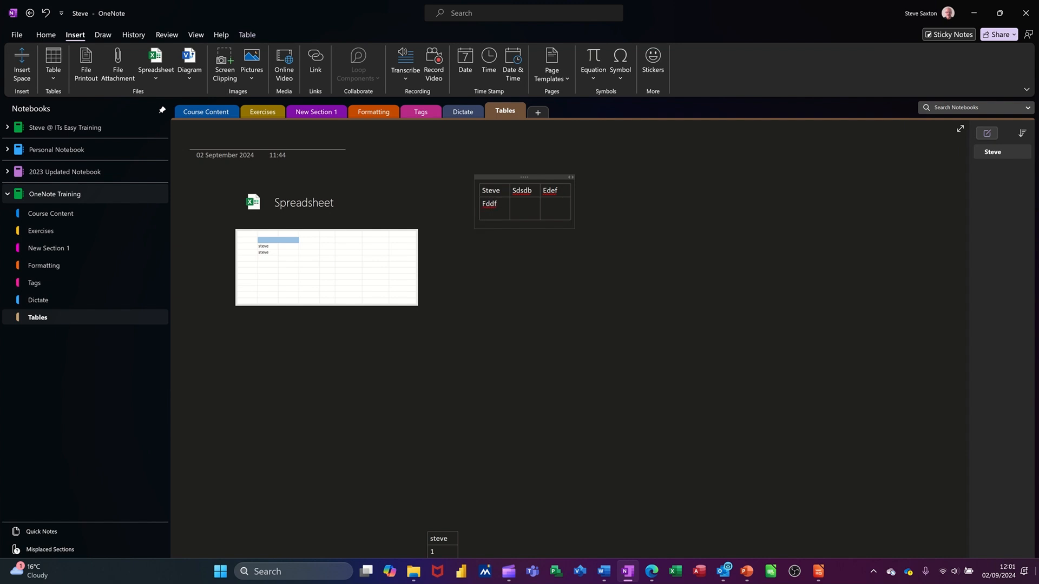
# Step: Fill the remaining cells: row two Nbmb, Nbbn and row three ending with Jdf
pyautogui.click(524, 204)
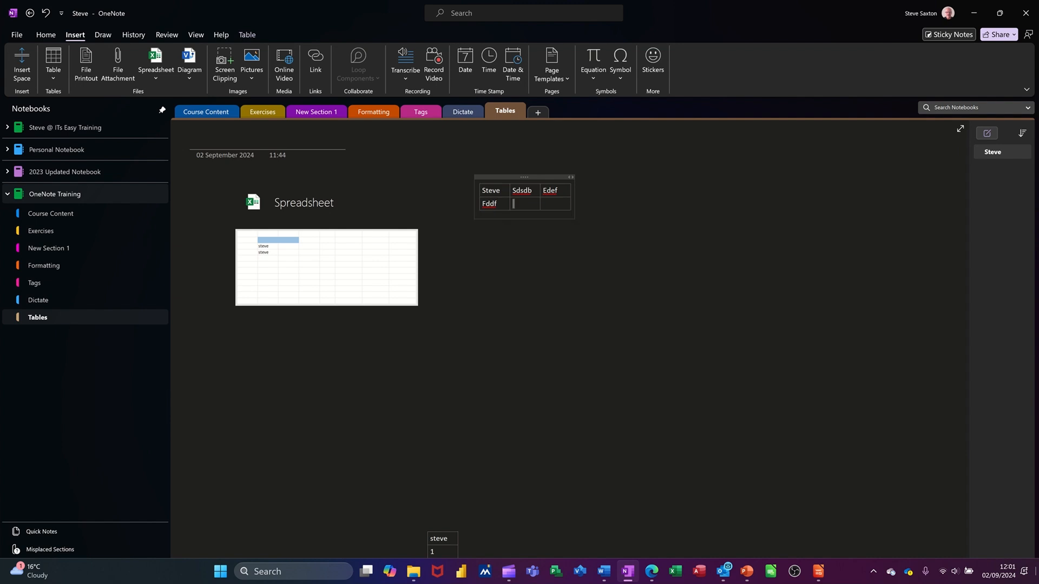
pyautogui.write('Nbmb\tnbbn')
pyautogui.write('d')
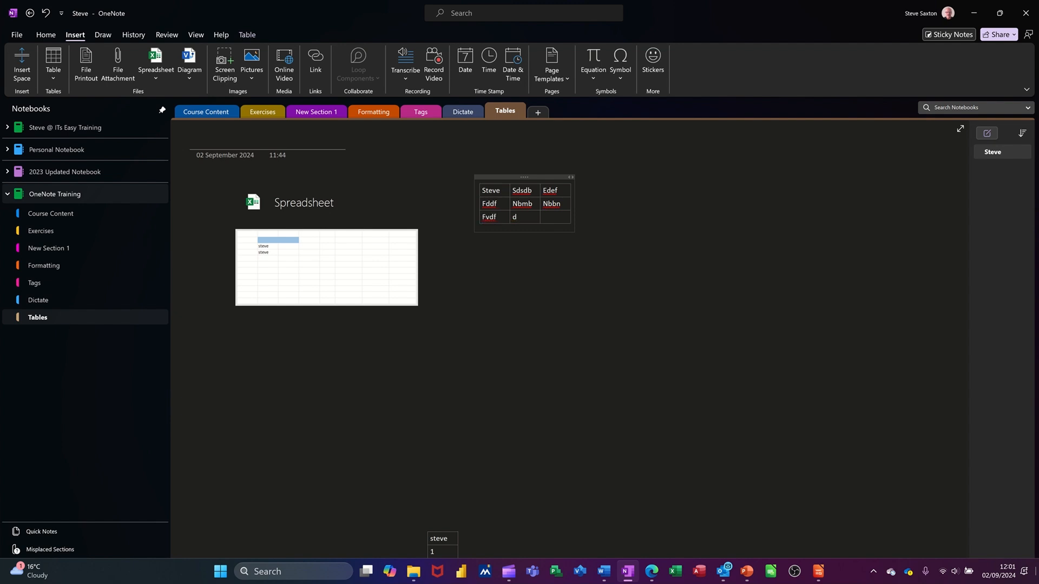
pyautogui.write('jdf')
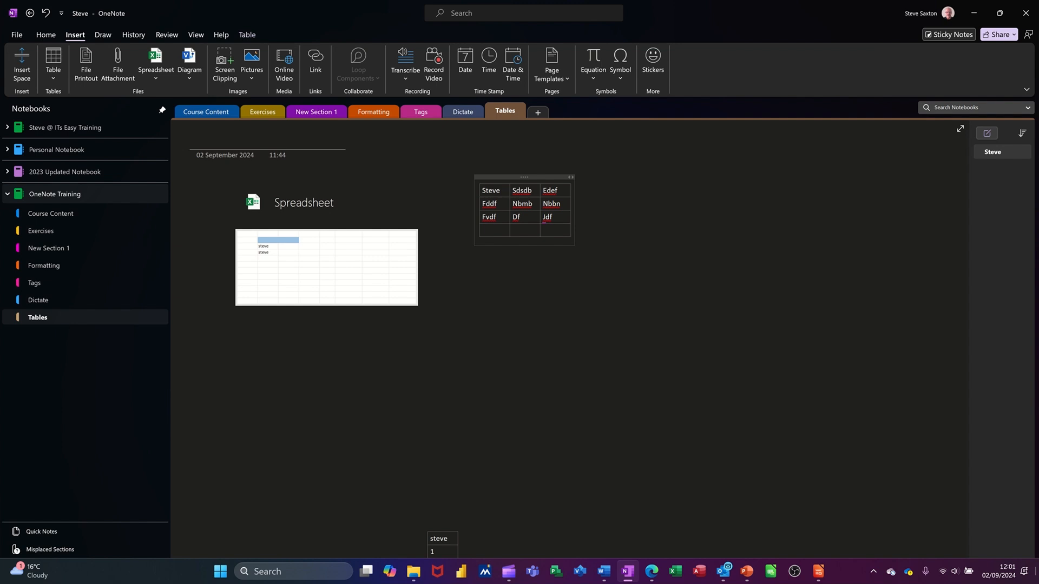
pyautogui.moveTo(575, 210)
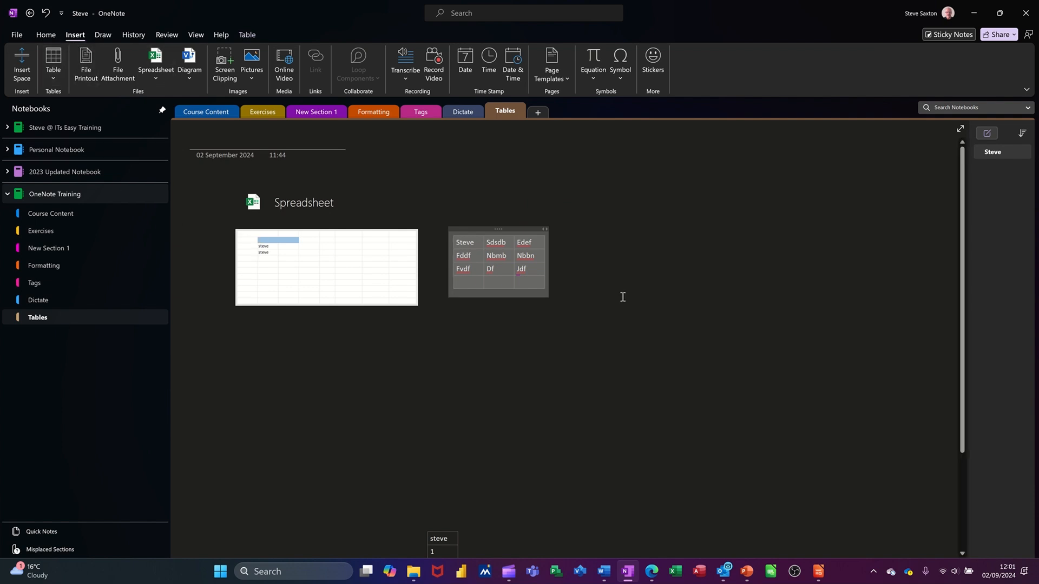
pyautogui.click(664, 259)
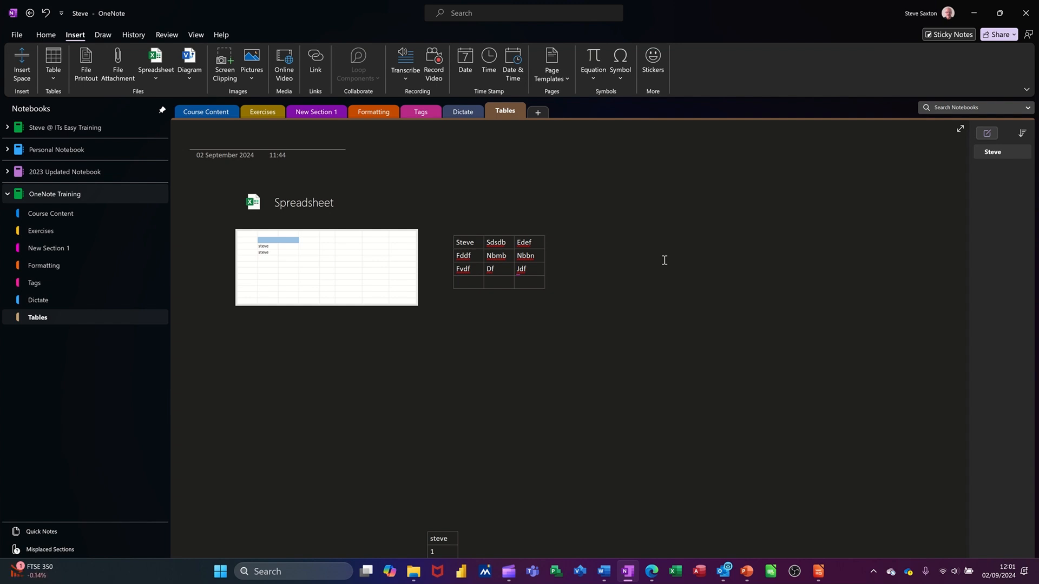
pyautogui.click(586, 253)
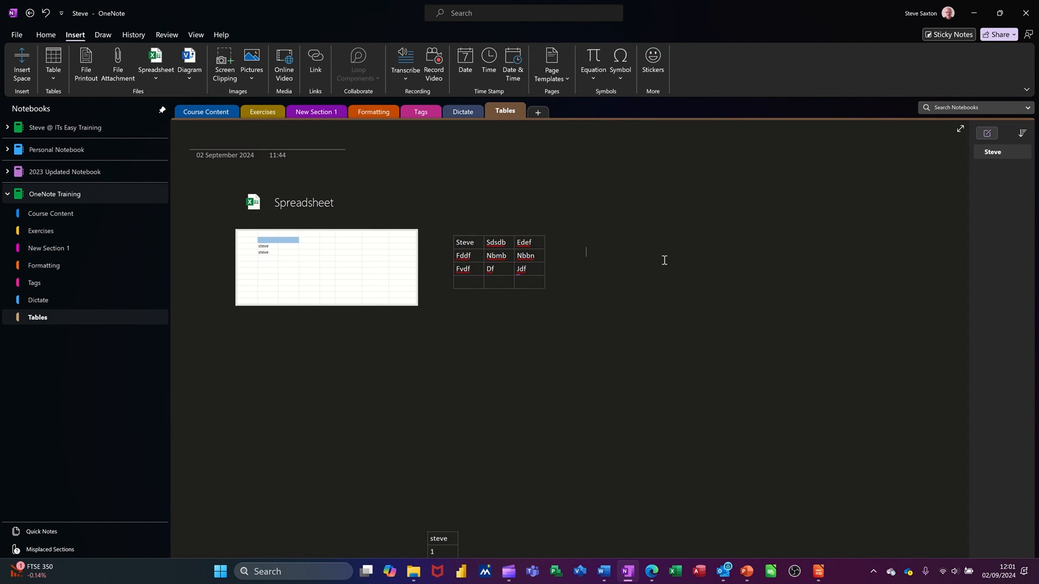